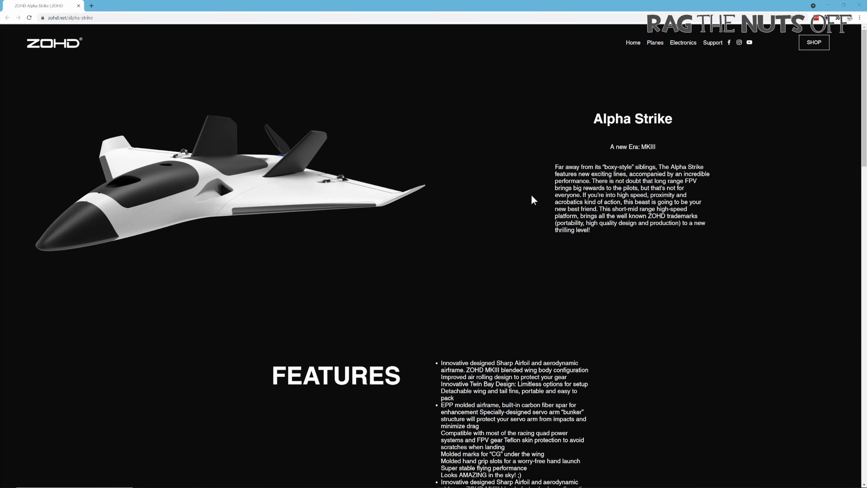
{"action": "mouse_move", "coordinate": [421, 151]}
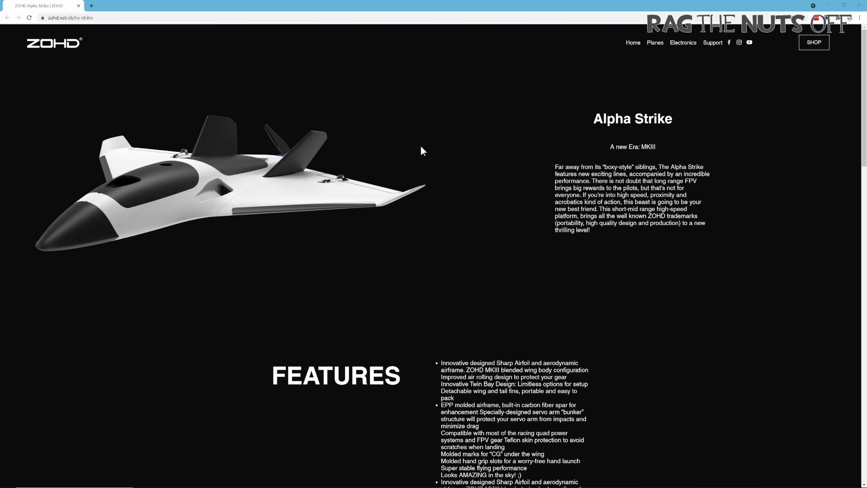
{"action": "mouse_move", "coordinate": [419, 151]}
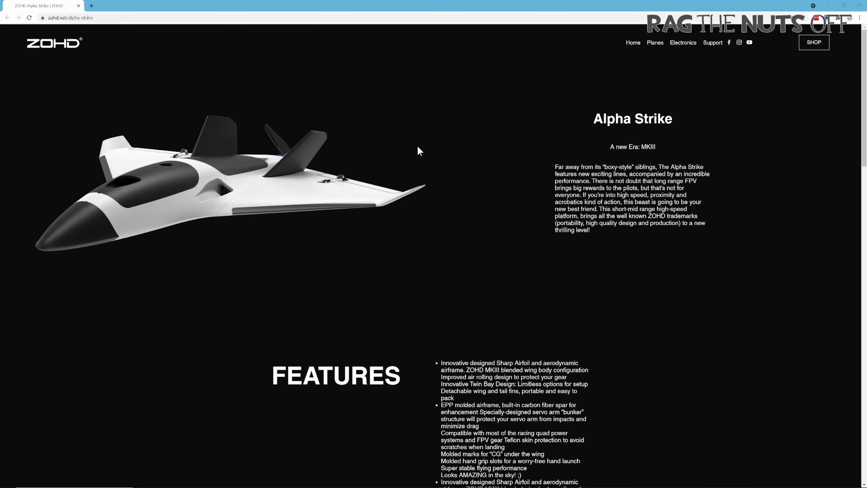
{"action": "mouse_move", "coordinate": [404, 150]}
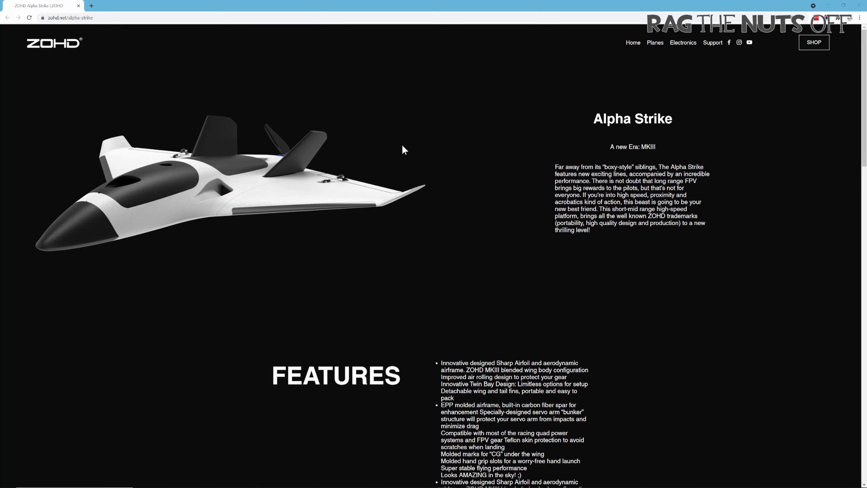
- Scroll the Alpha Strike page down to the embedded introduction video
{"action": "scroll", "scroll_direction": "down", "scroll_amount": 3}
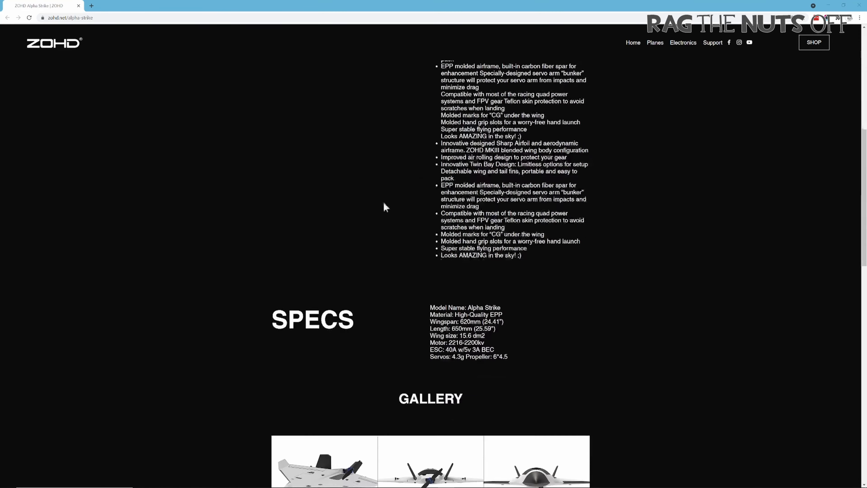
{"action": "scroll", "scroll_direction": "down", "scroll_amount": 3}
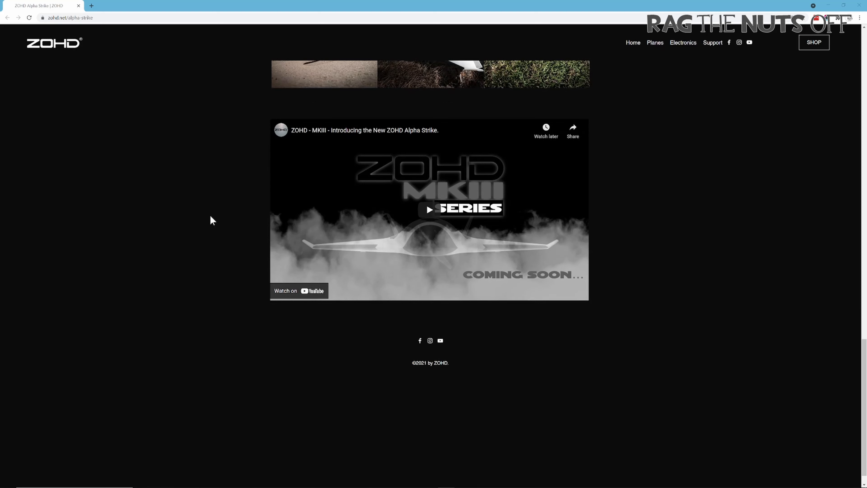
{"action": "mouse_move", "coordinate": [448, 224]}
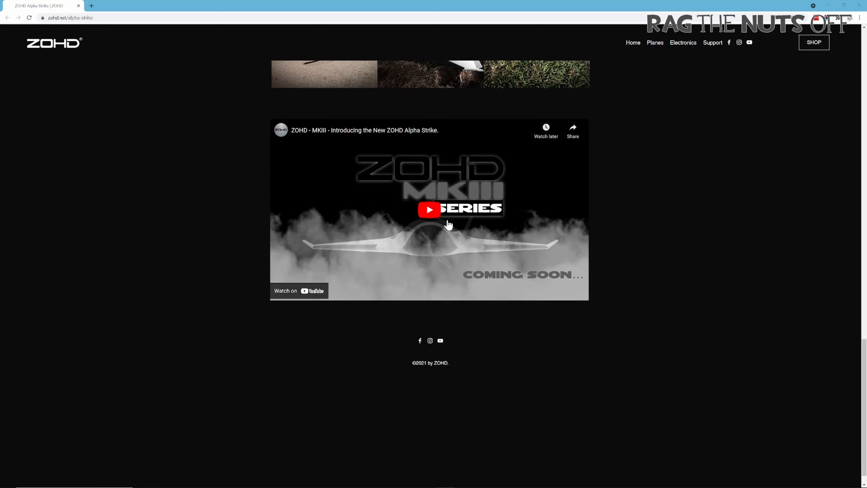
- Play a few seconds of the Alpha Strike introduction video, then pause it
{"action": "left_click", "coordinate": [430, 209]}
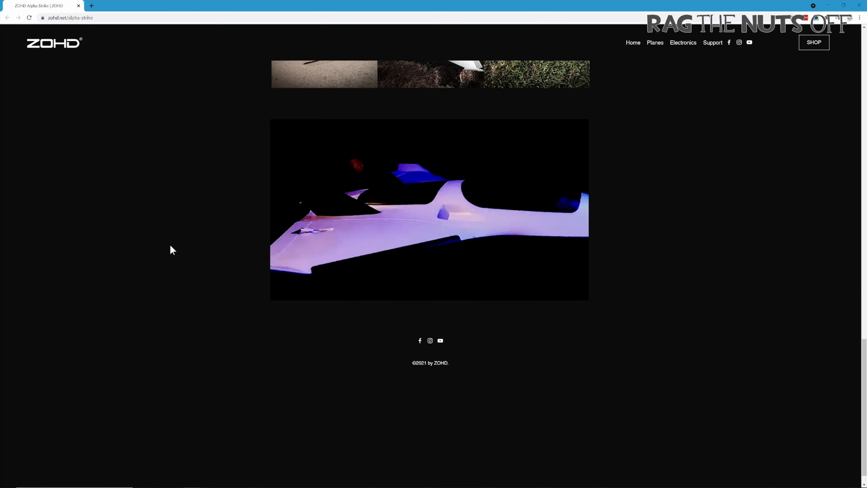
{"action": "left_click", "coordinate": [428, 209]}
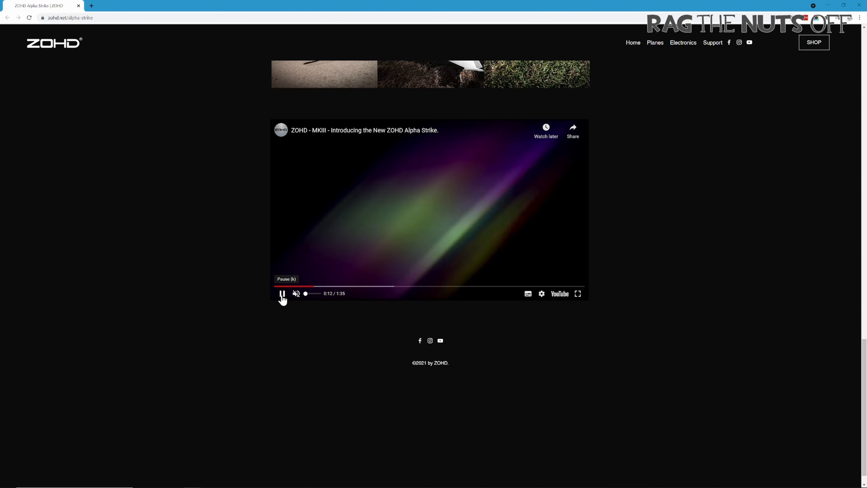
{"action": "left_click", "coordinate": [281, 293]}
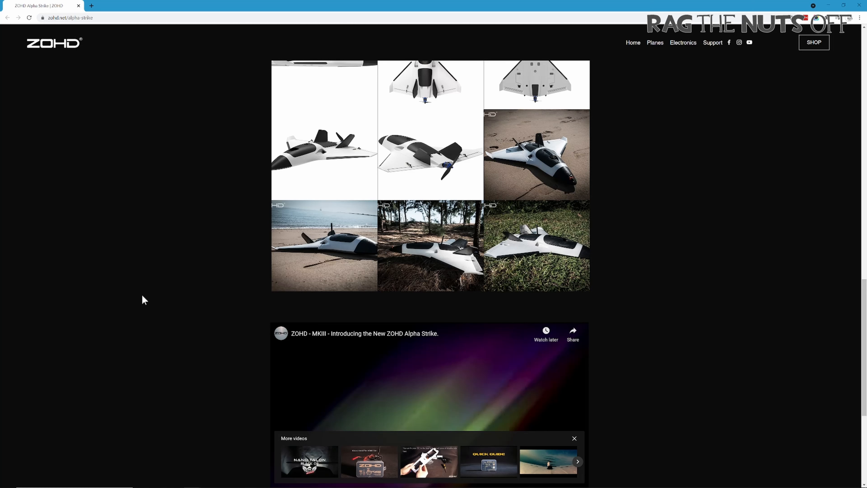
{"action": "mouse_move", "coordinate": [143, 293]}
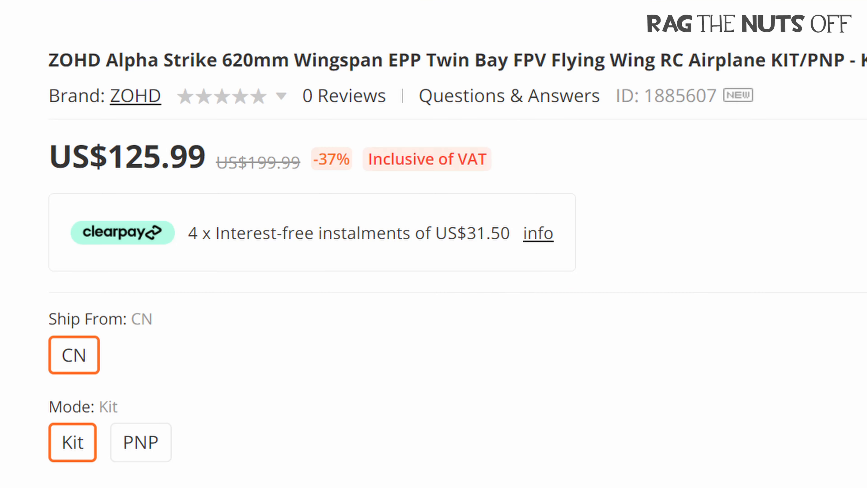
- Bring up the Banggood ZOHD Alpha Strike listing at US$125.99 with Kit and PNP options
{"action": "left_click", "coordinate": [389, 203]}
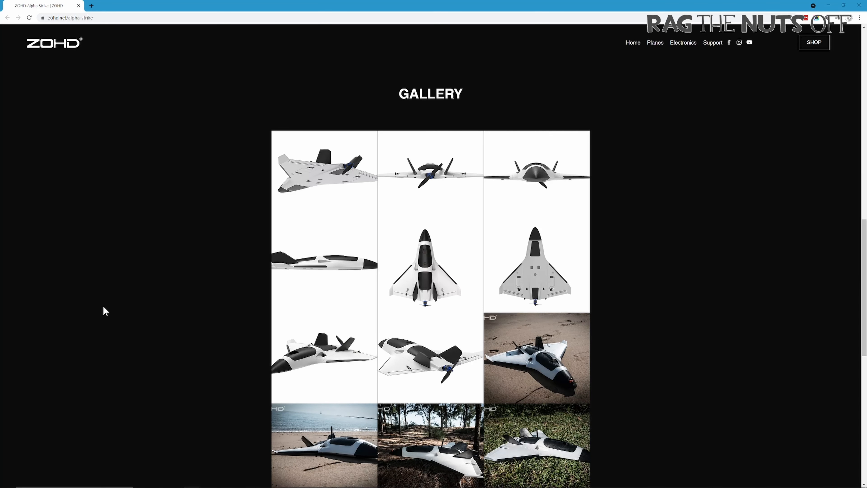
- Locate the Gallery section and enlarge the top-down Alpha Strike-6 render in the lightbox
{"action": "scroll", "scroll_direction": "up", "scroll_amount": 3}
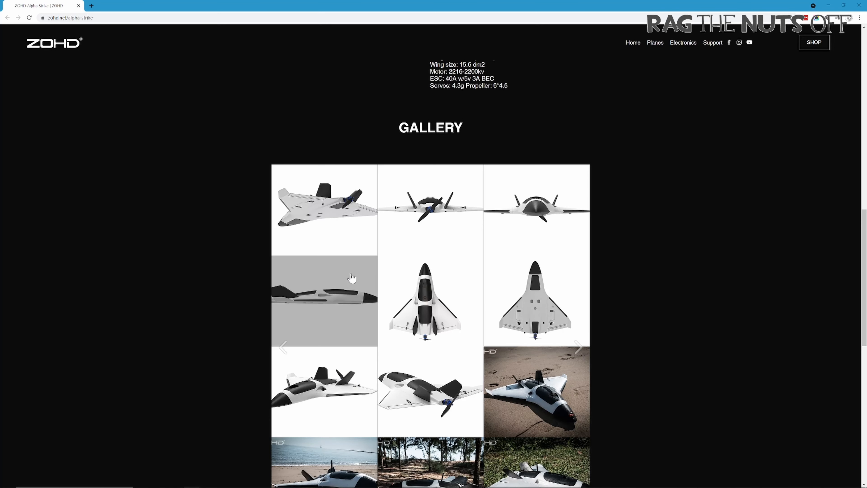
{"action": "mouse_move", "coordinate": [369, 303]}
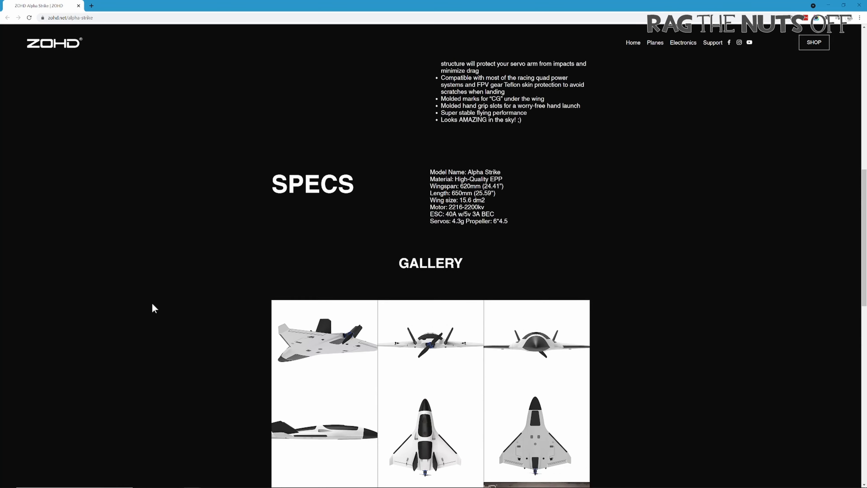
{"action": "scroll", "scroll_direction": "up", "scroll_amount": 3}
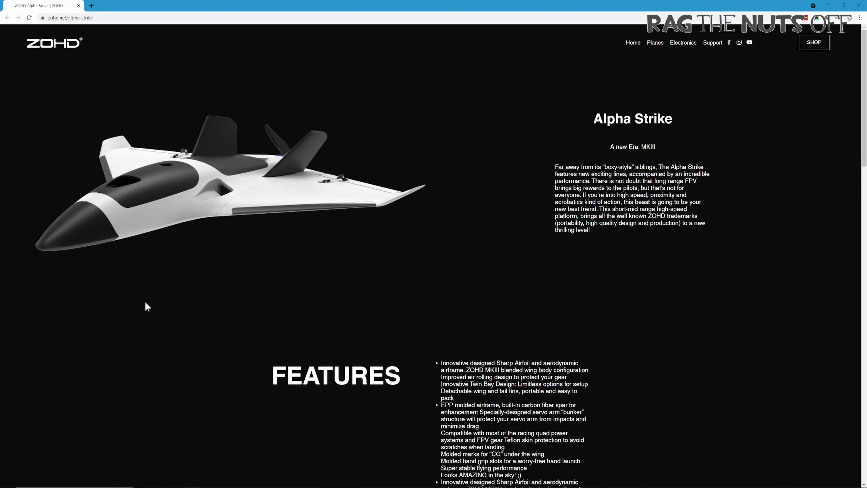
{"action": "scroll", "scroll_direction": "down", "scroll_amount": 3}
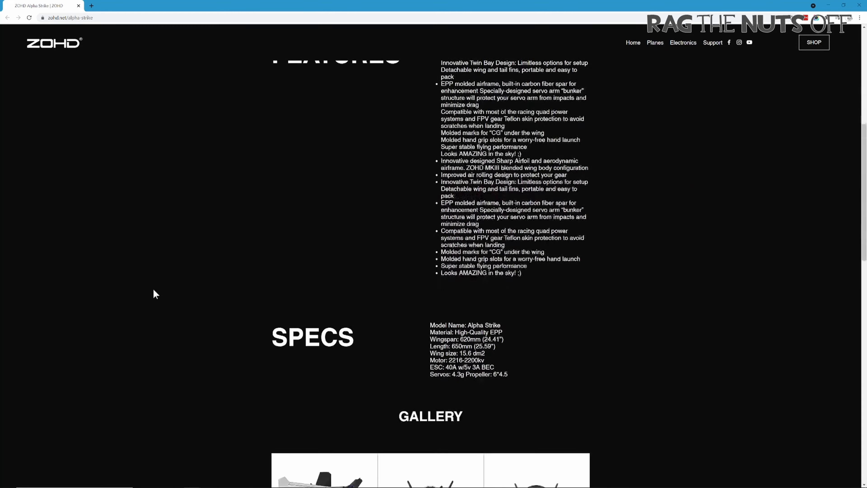
{"action": "scroll", "scroll_direction": "down", "scroll_amount": 3}
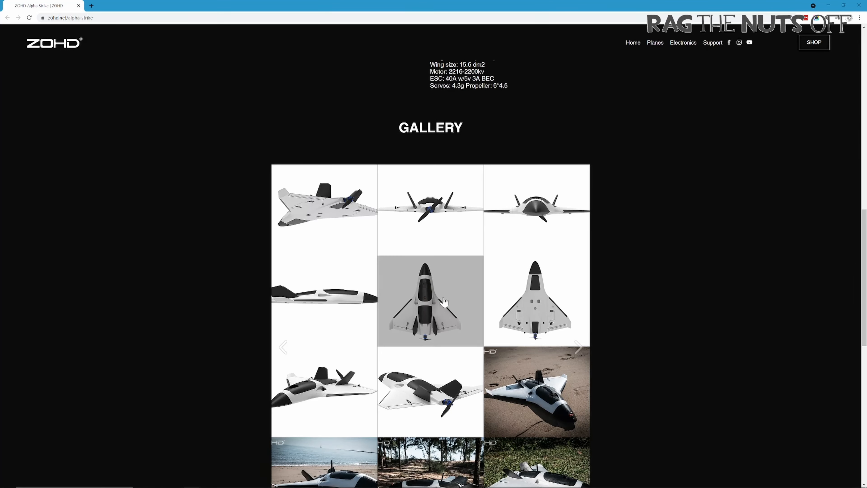
{"action": "left_click", "coordinate": [431, 300]}
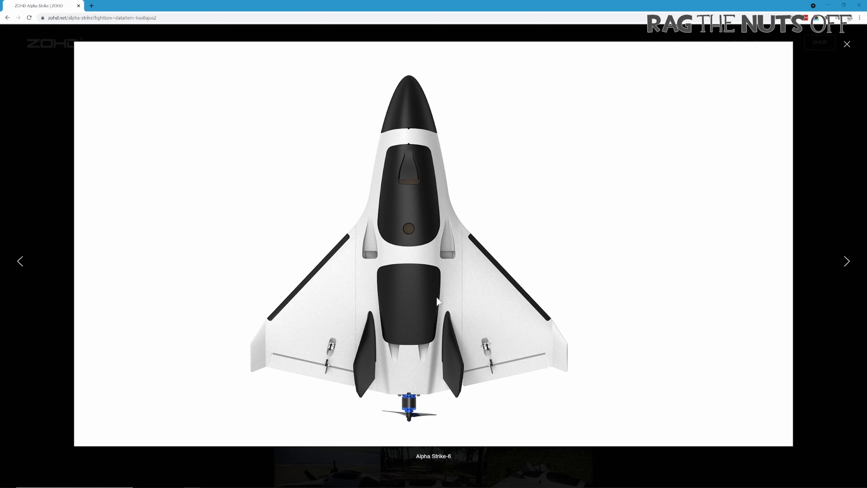
{"action": "mouse_move", "coordinate": [511, 205]}
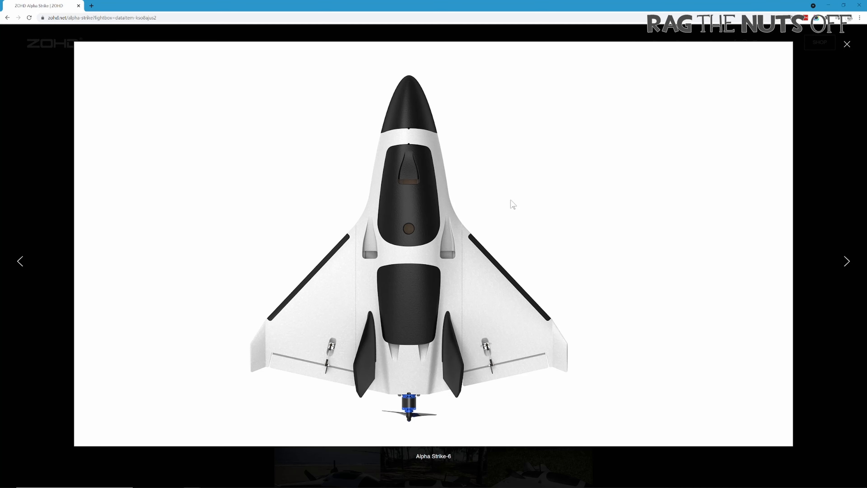
- View the underside render Alpha Strike-7, leave the lightbox and enlarge the beach photo
{"action": "left_click", "coordinate": [845, 261]}
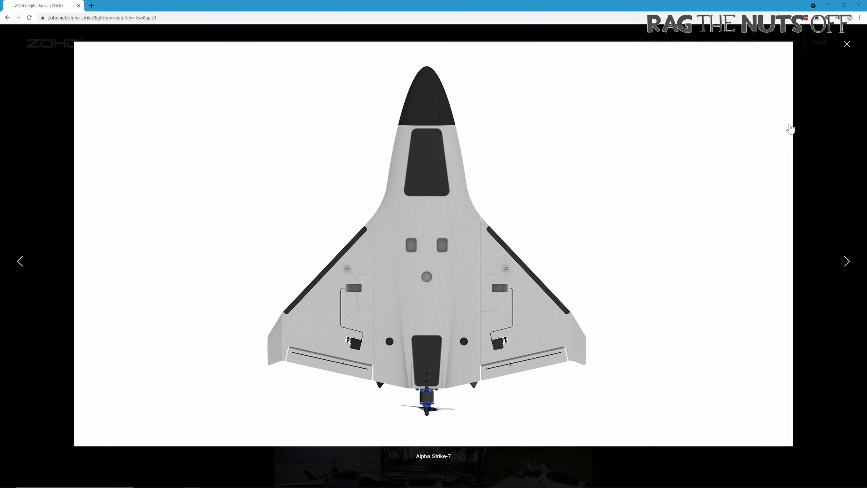
{"action": "left_click", "coordinate": [847, 44]}
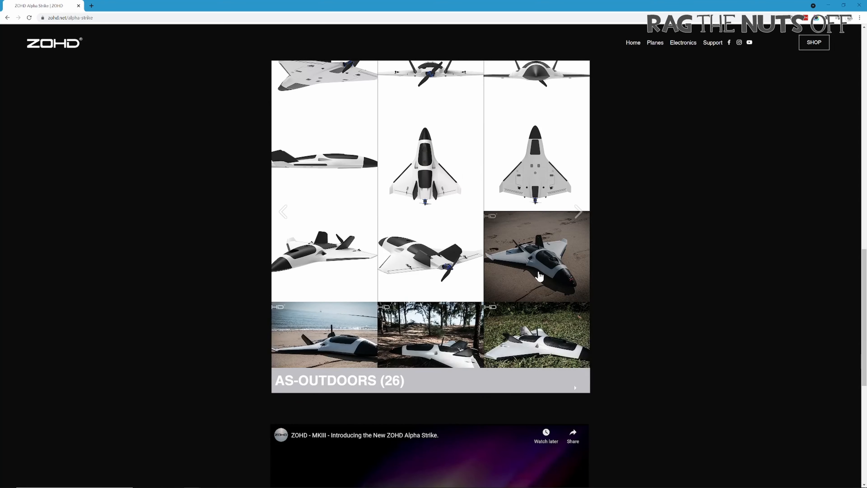
{"action": "left_click", "coordinate": [536, 257]}
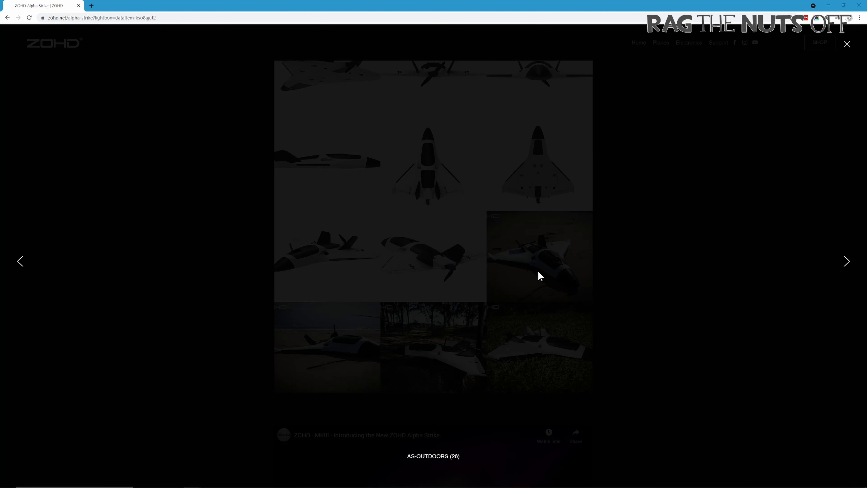
- Enlarge the AS-OUTDOORS (26) beach photo of the Alpha Strike in the lightbox
{"action": "left_click", "coordinate": [539, 255]}
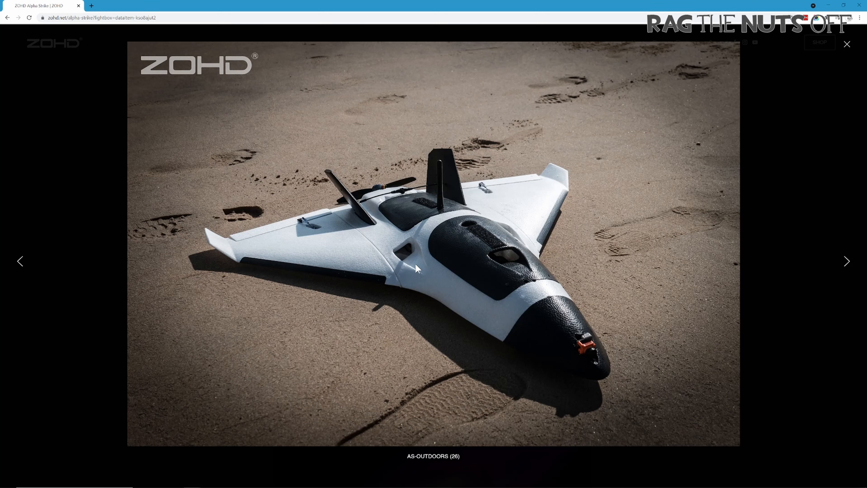
{"action": "mouse_move", "coordinate": [431, 239]}
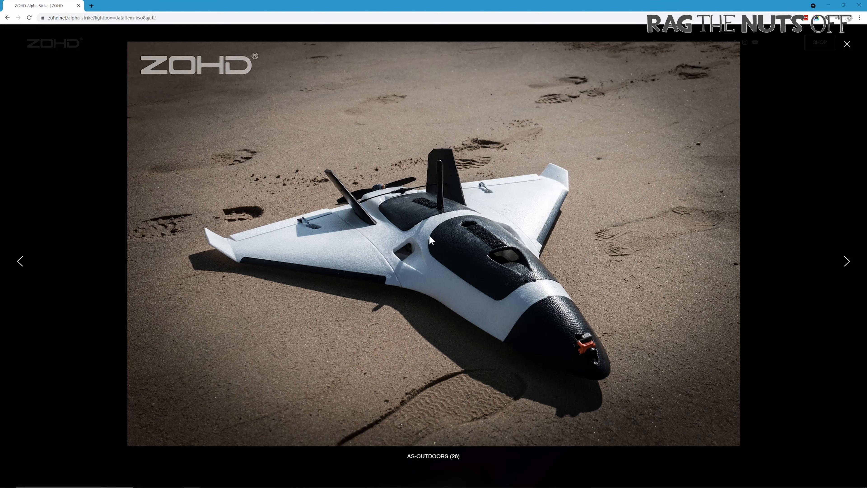
{"action": "mouse_move", "coordinate": [431, 241]}
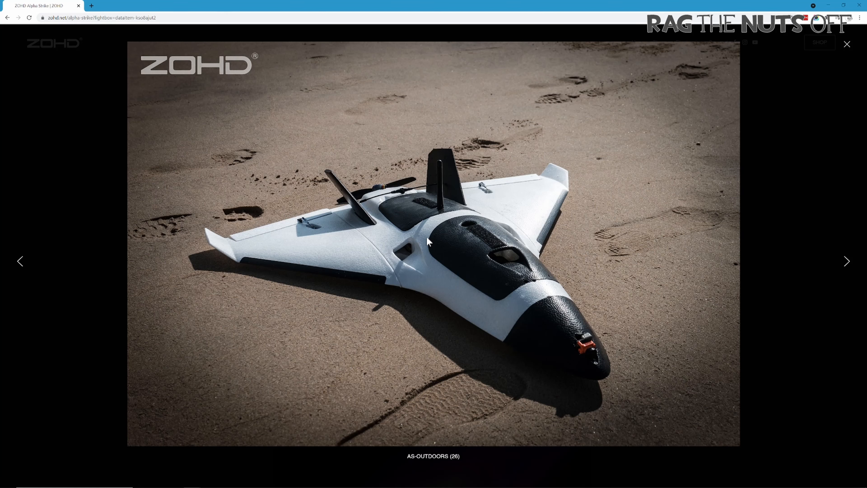
{"action": "mouse_move", "coordinate": [371, 185]}
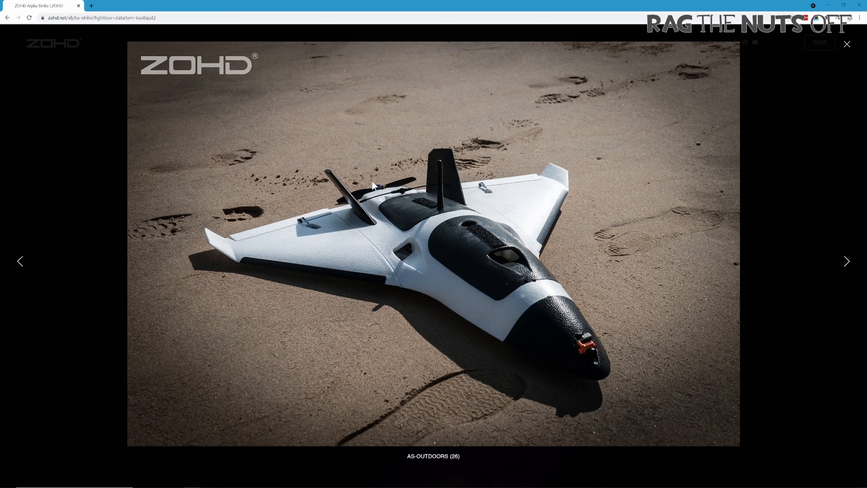
{"action": "mouse_move", "coordinate": [380, 199]}
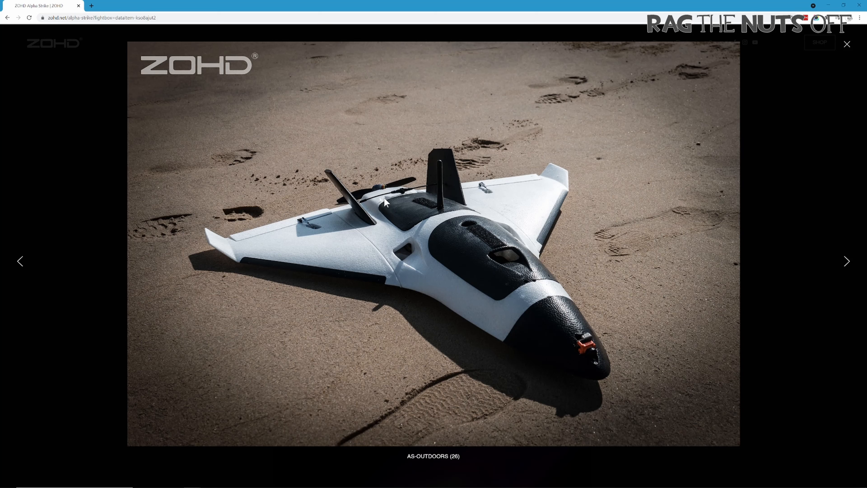
{"action": "mouse_move", "coordinate": [400, 206]}
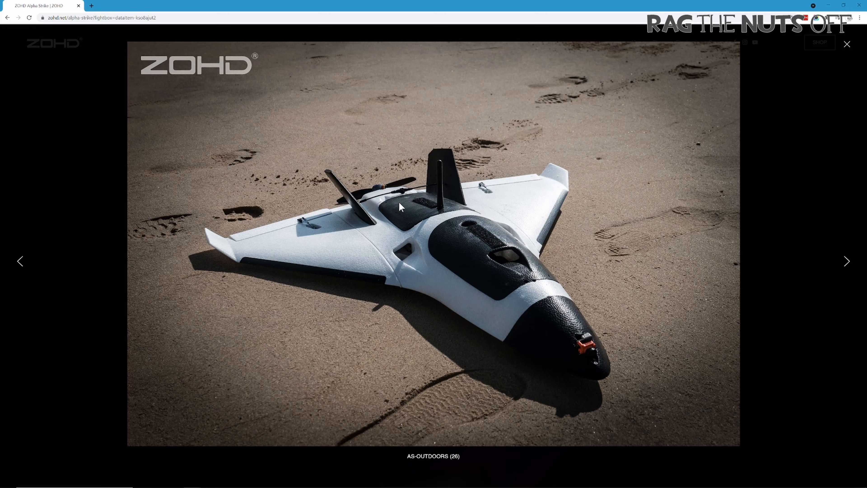
{"action": "mouse_move", "coordinate": [468, 259]}
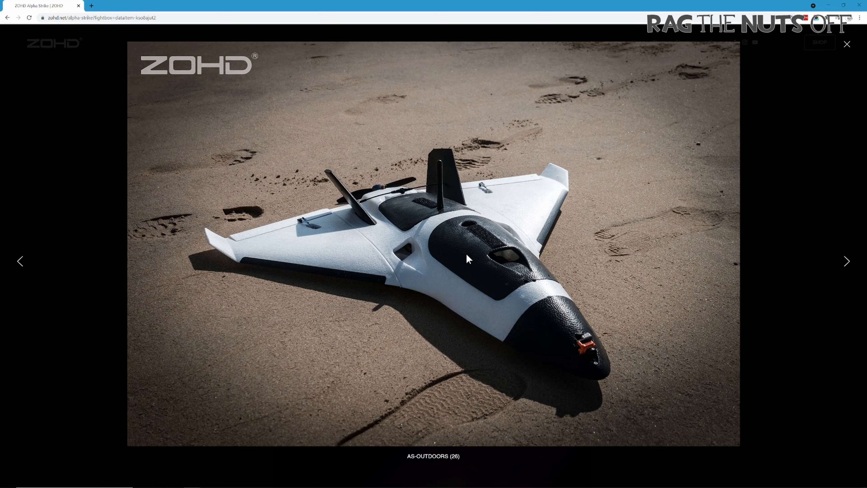
{"action": "mouse_move", "coordinate": [550, 315]}
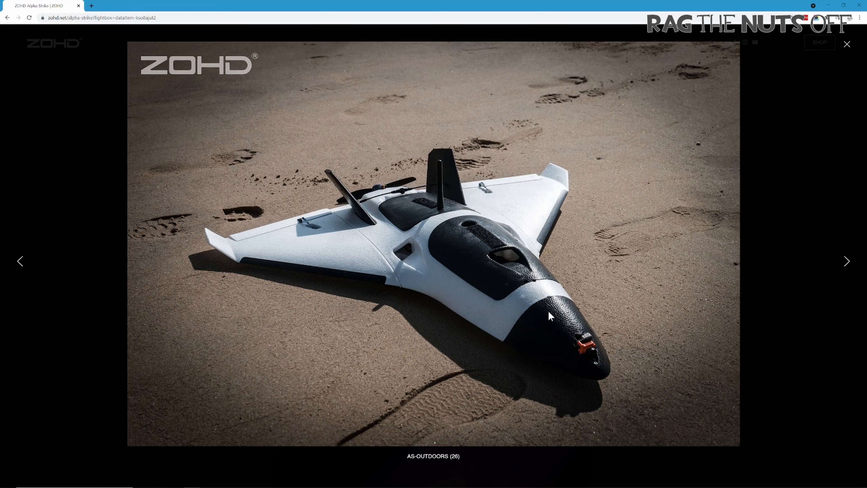
{"action": "mouse_move", "coordinate": [587, 347]}
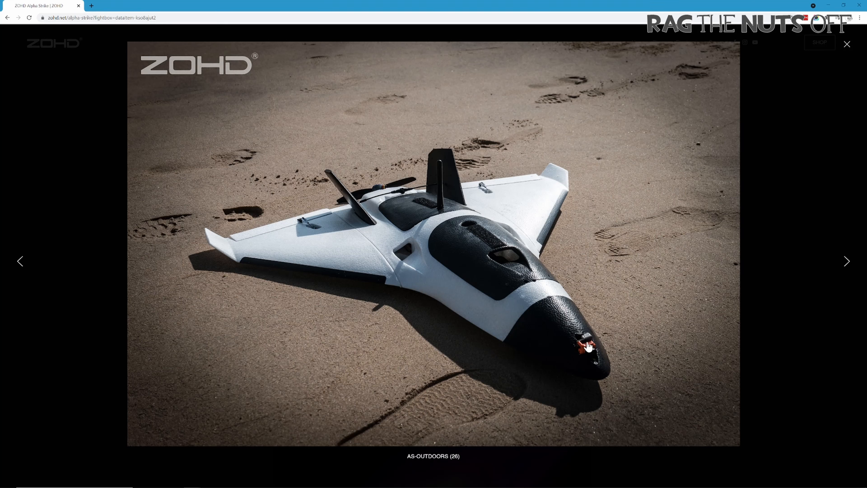
{"action": "mouse_move", "coordinate": [502, 260]}
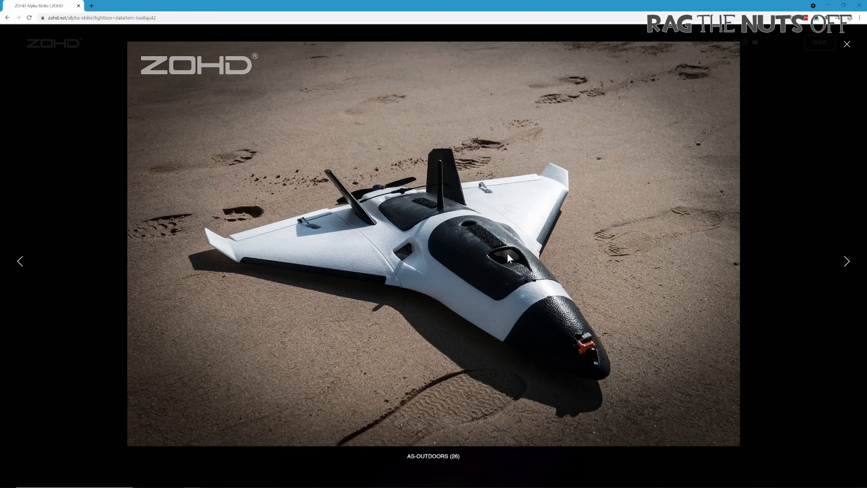
{"action": "mouse_move", "coordinate": [430, 203]}
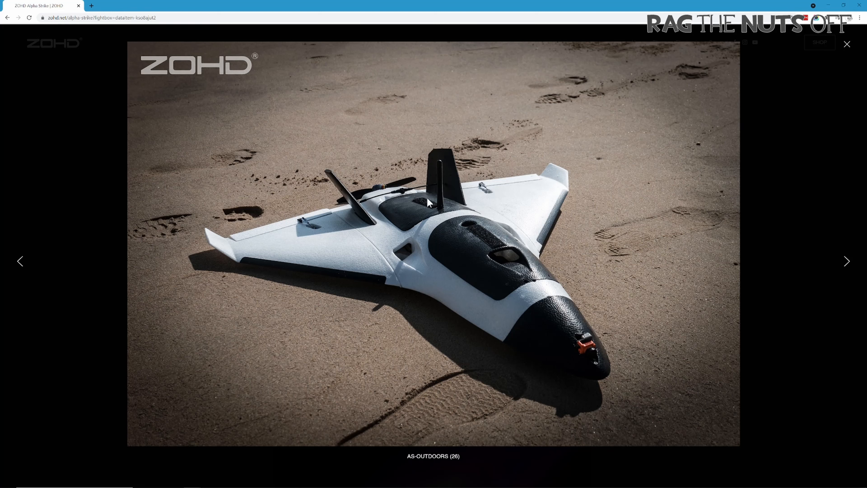
{"action": "mouse_move", "coordinate": [458, 216]}
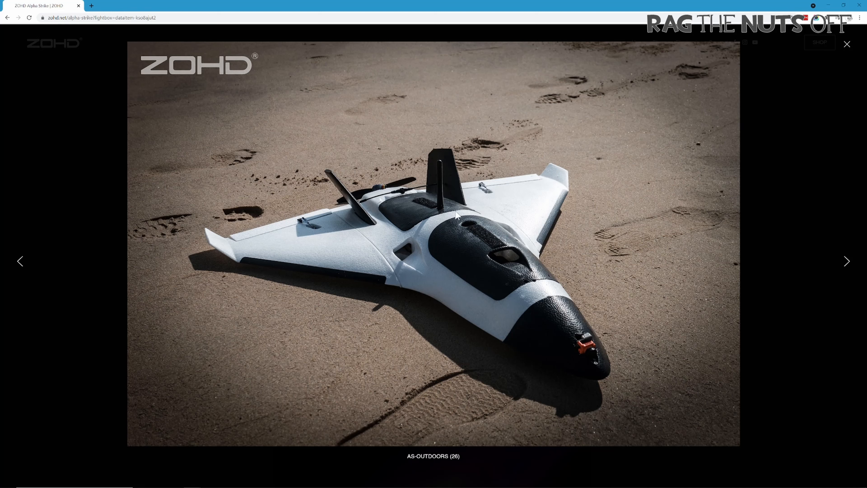
{"action": "mouse_move", "coordinate": [498, 266]}
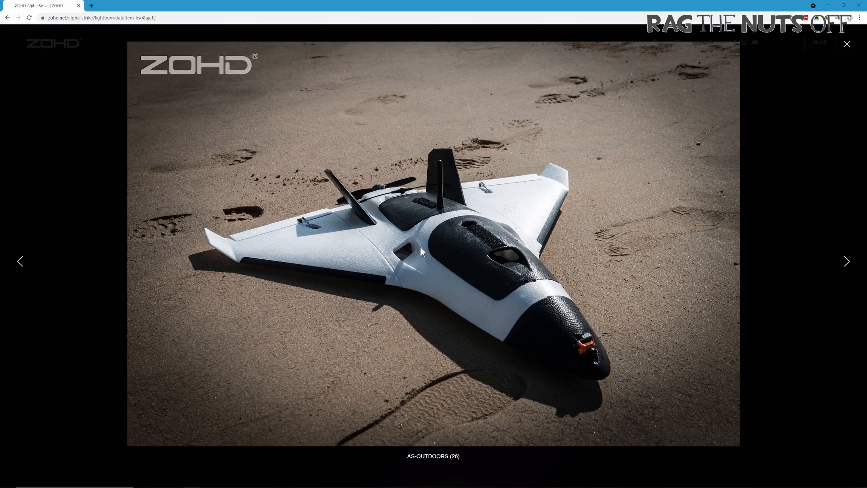
{"action": "mouse_move", "coordinate": [424, 248]}
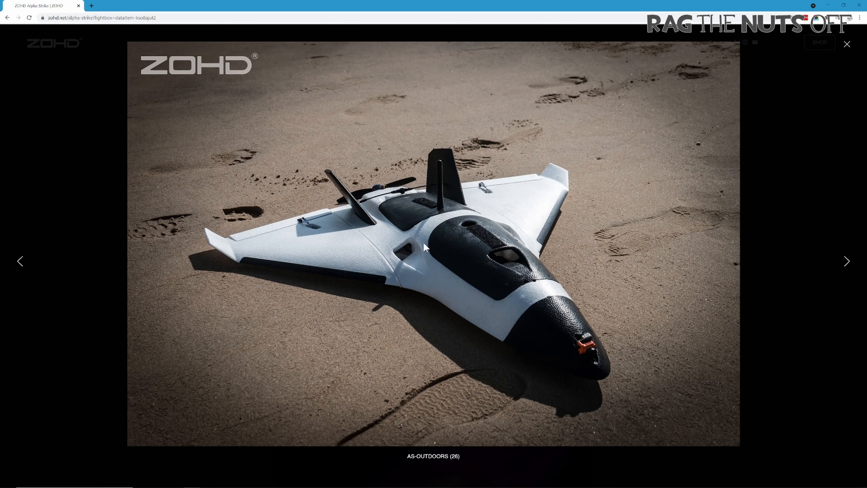
{"action": "mouse_move", "coordinate": [428, 251]}
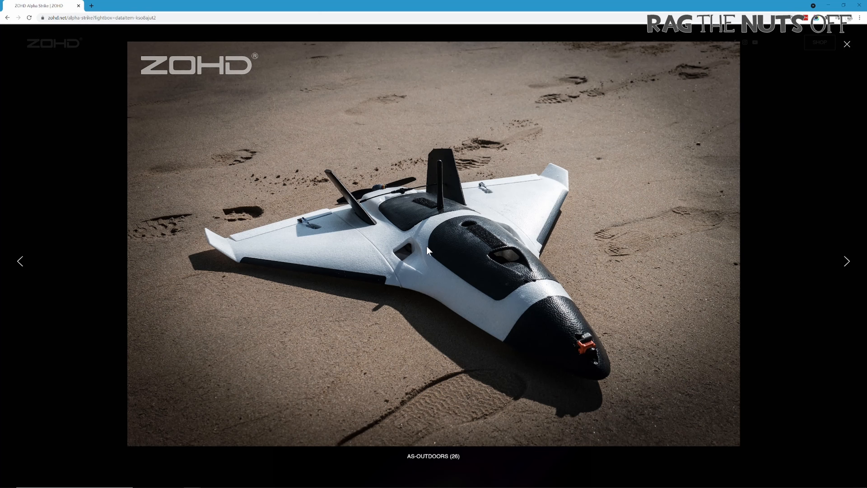
{"action": "mouse_move", "coordinate": [416, 240]}
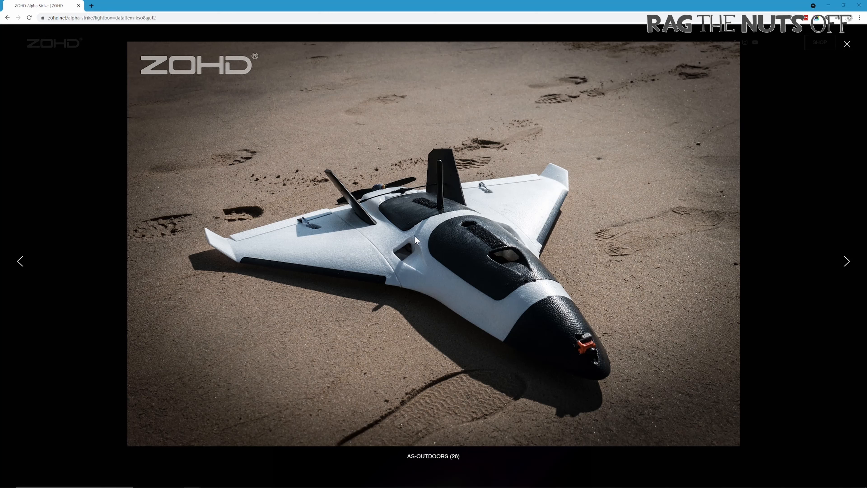
{"action": "mouse_move", "coordinate": [394, 262]}
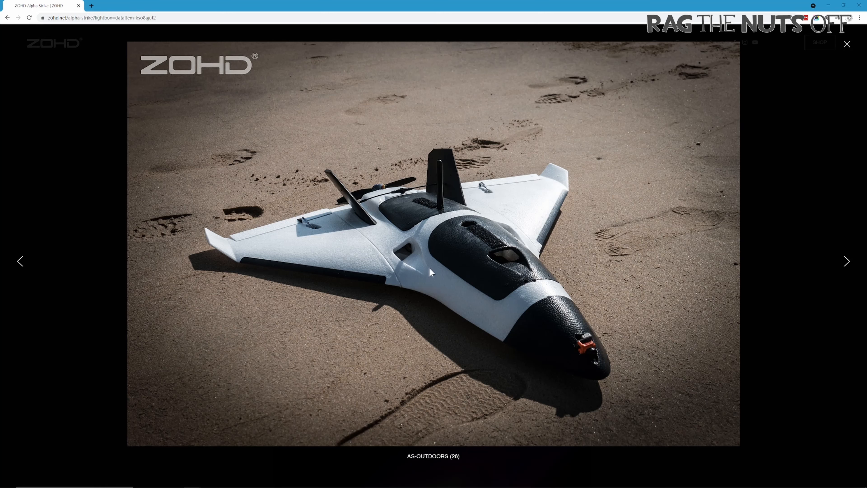
{"action": "mouse_move", "coordinate": [510, 246]}
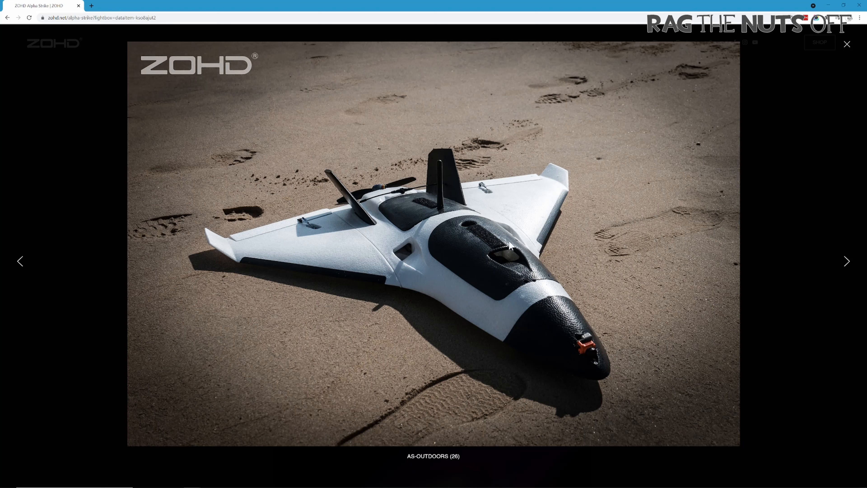
{"action": "mouse_move", "coordinate": [486, 254]}
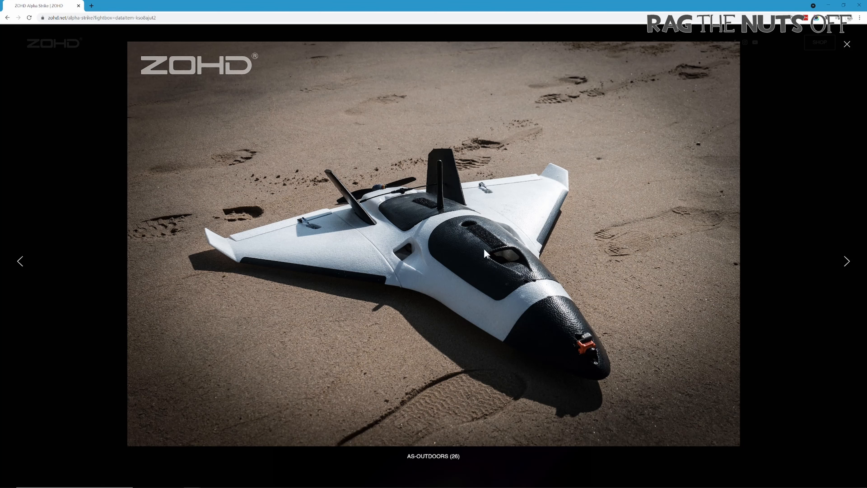
{"action": "mouse_move", "coordinate": [482, 275]}
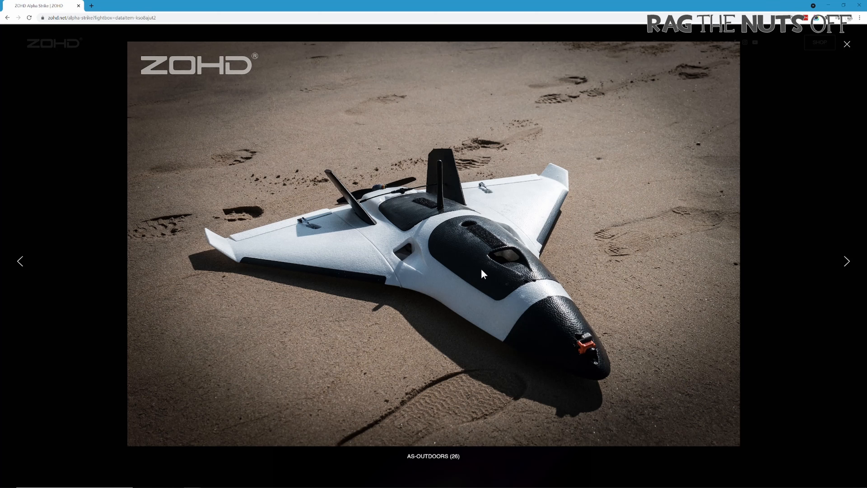
{"action": "mouse_move", "coordinate": [458, 260]}
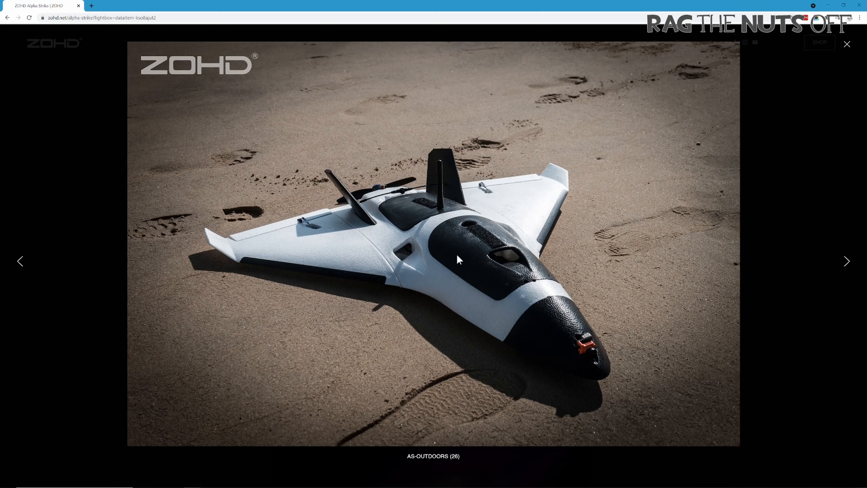
{"action": "mouse_move", "coordinate": [434, 276]}
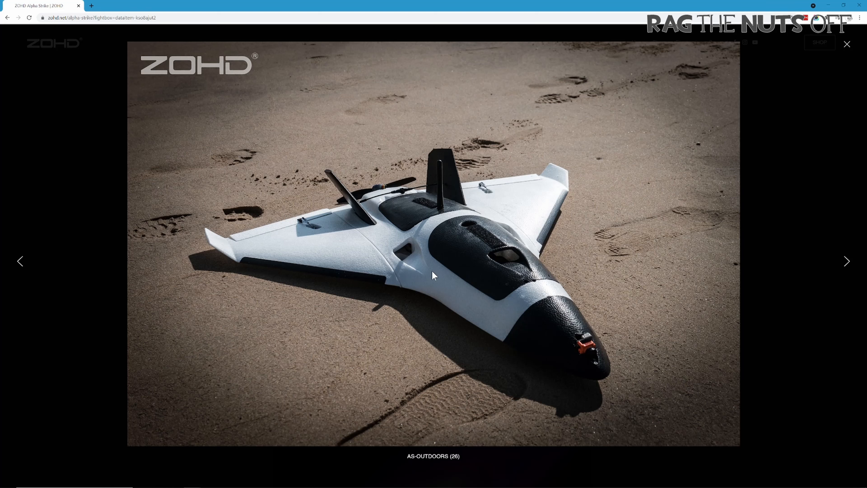
{"action": "mouse_move", "coordinate": [401, 234]}
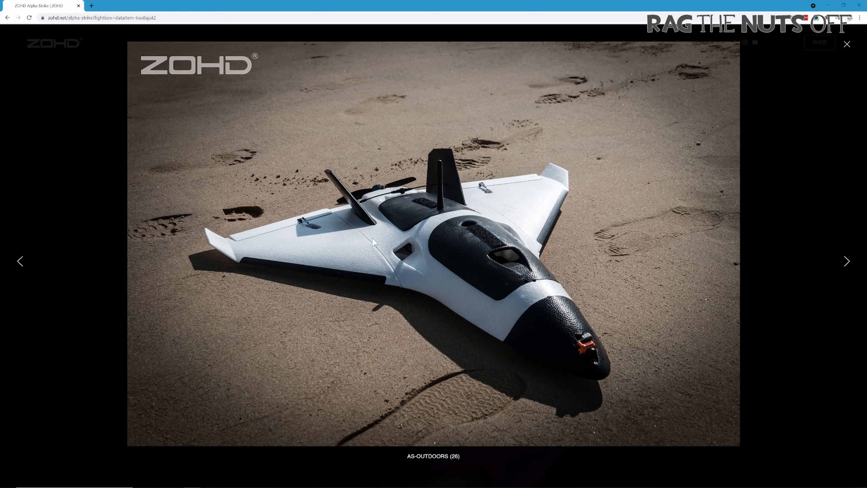
{"action": "mouse_move", "coordinate": [426, 253]}
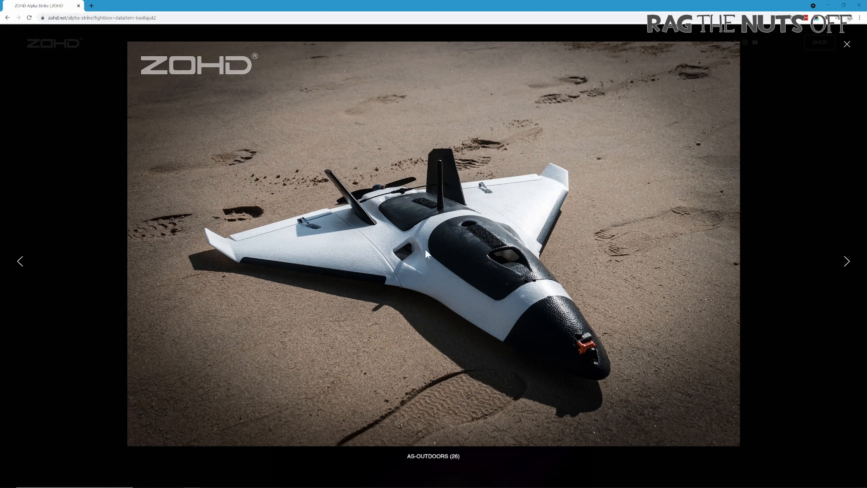
{"action": "mouse_move", "coordinate": [393, 202]}
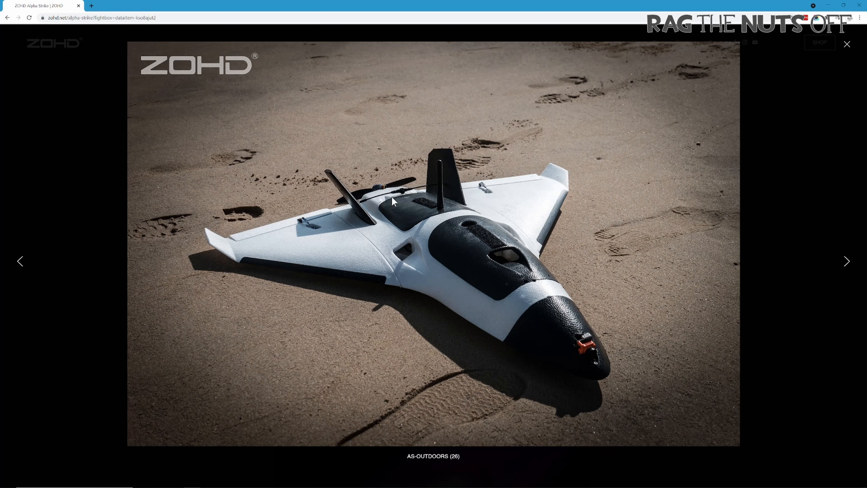
{"action": "mouse_move", "coordinate": [381, 214]}
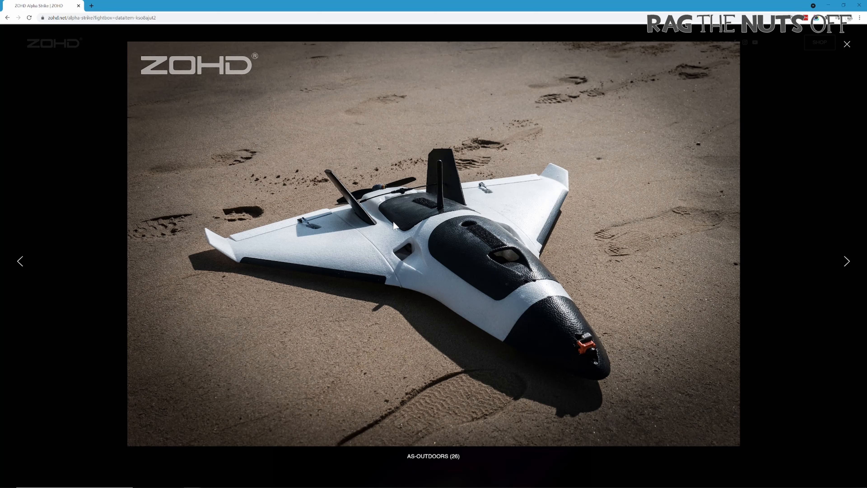
{"action": "mouse_move", "coordinate": [394, 226]}
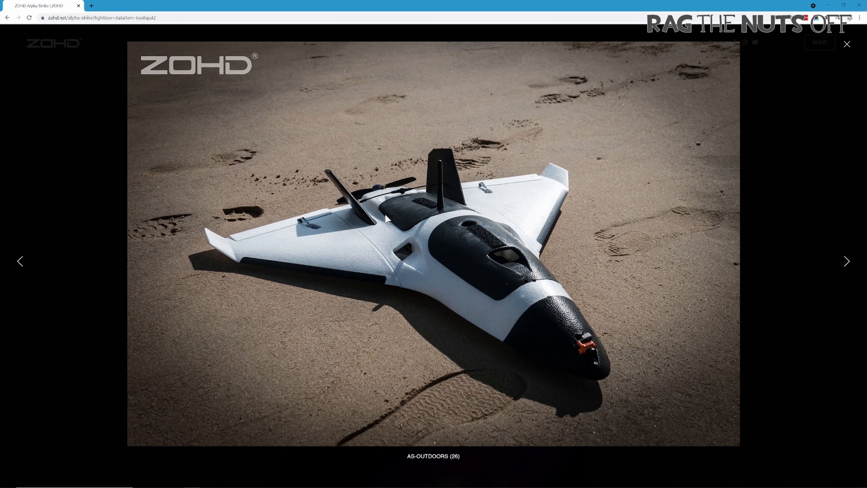
{"action": "mouse_move", "coordinate": [381, 281]}
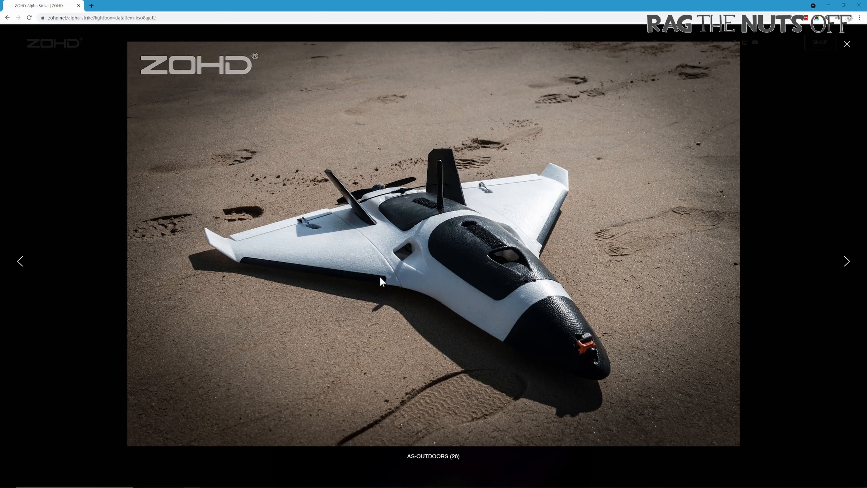
{"action": "mouse_move", "coordinate": [366, 218]}
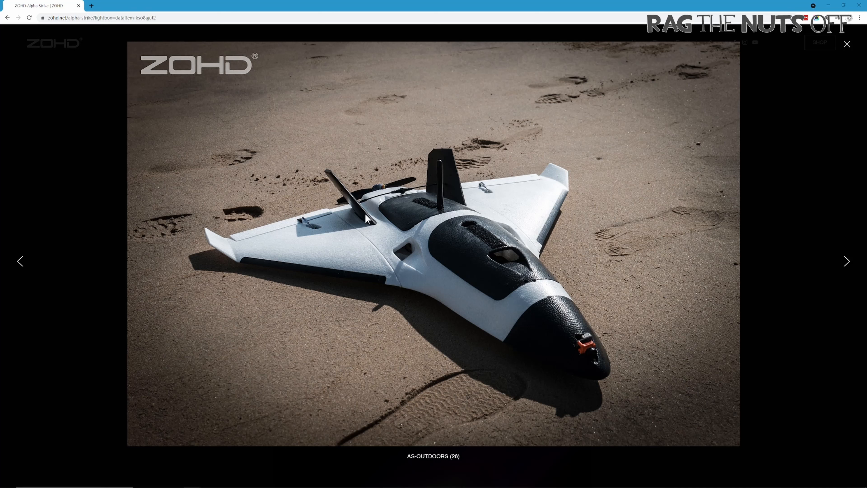
{"action": "mouse_move", "coordinate": [367, 219]}
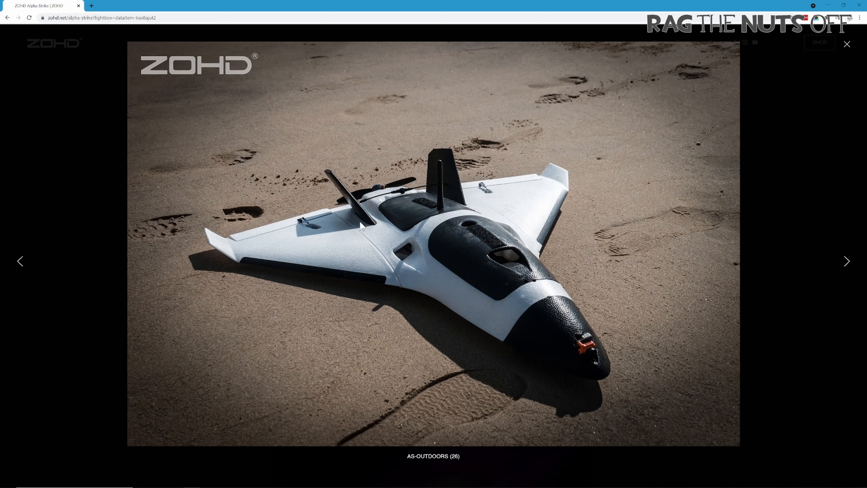
{"action": "mouse_move", "coordinate": [846, 49]}
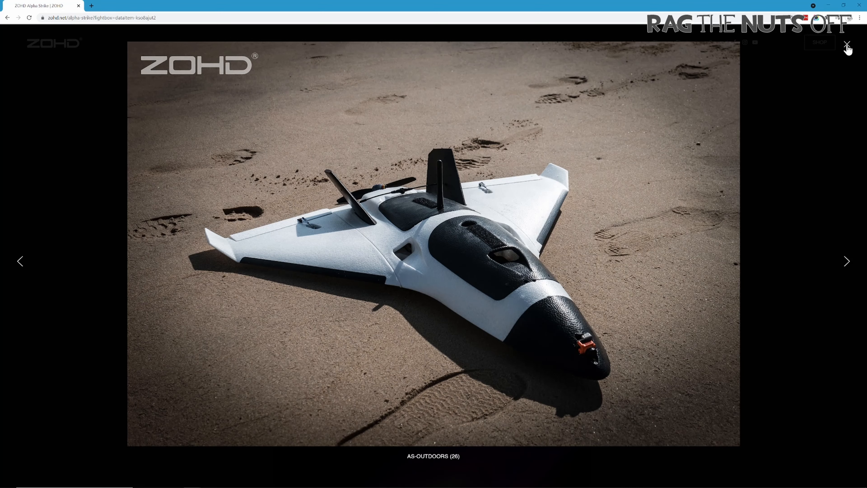
- Return to the gallery, enlarge the top-down Alpha Strike-6 render and capture it for Photoshop
{"action": "left_click", "coordinate": [846, 44]}
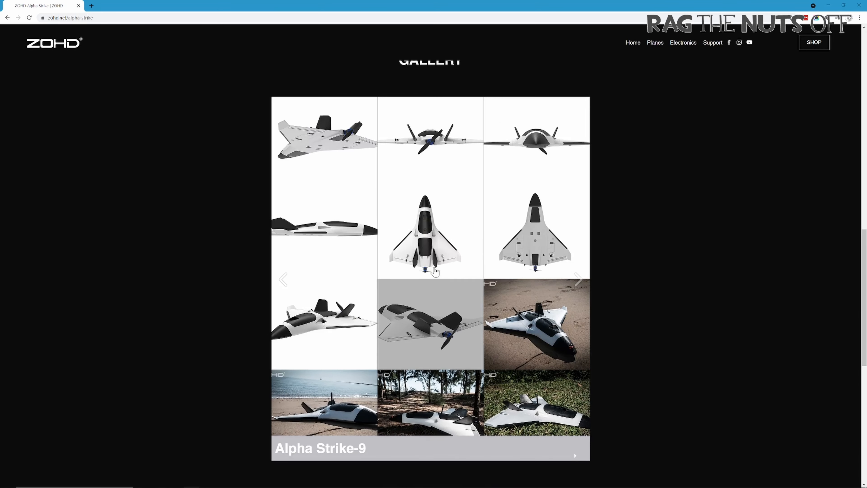
{"action": "left_click", "coordinate": [423, 232]}
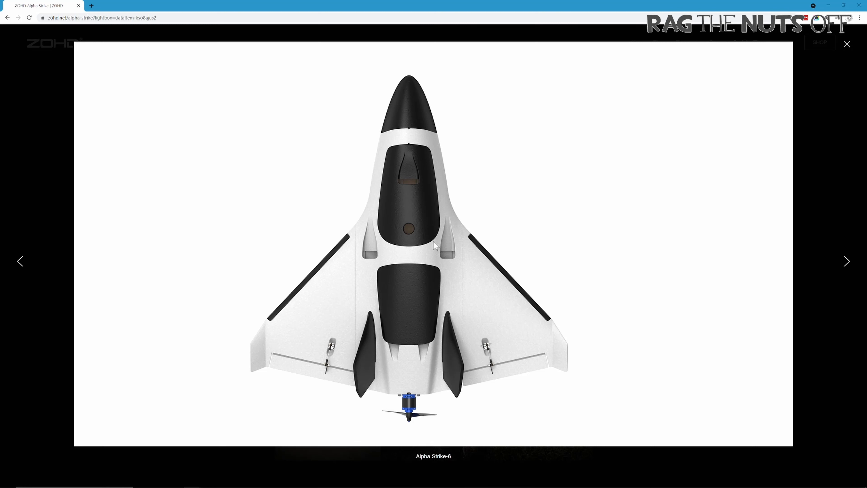
{"action": "mouse_move", "coordinate": [397, 372]}
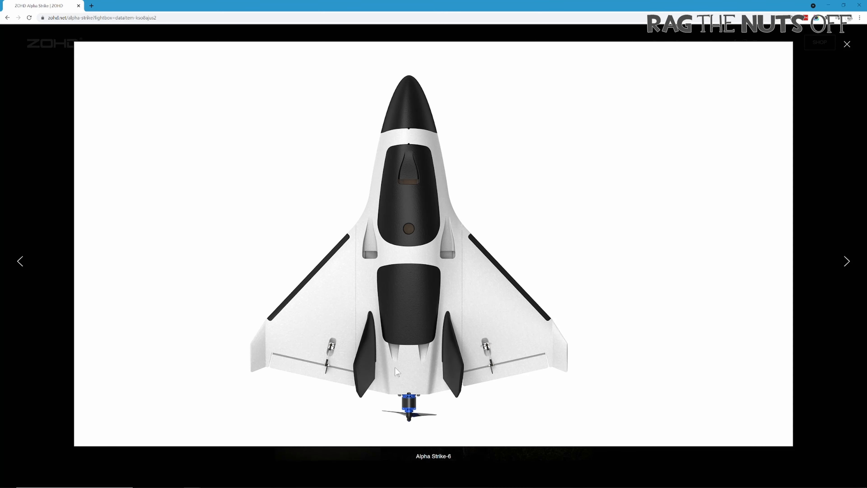
{"action": "mouse_move", "coordinate": [444, 265]}
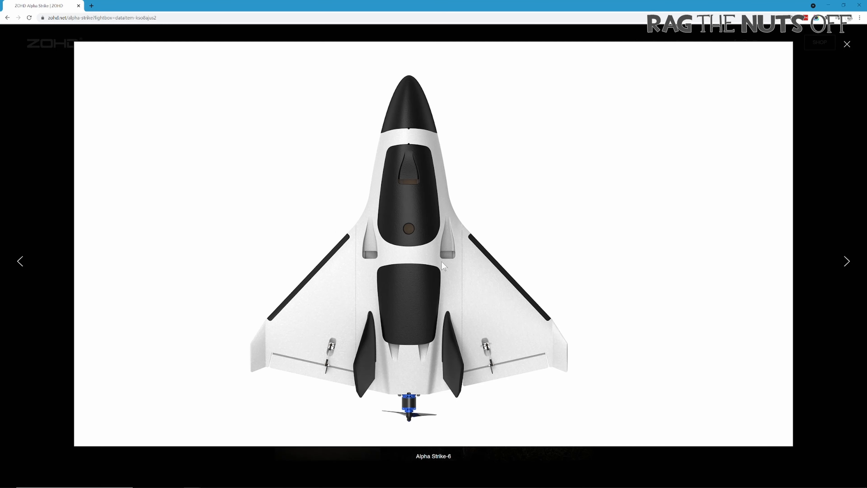
{"action": "mouse_move", "coordinate": [446, 270]}
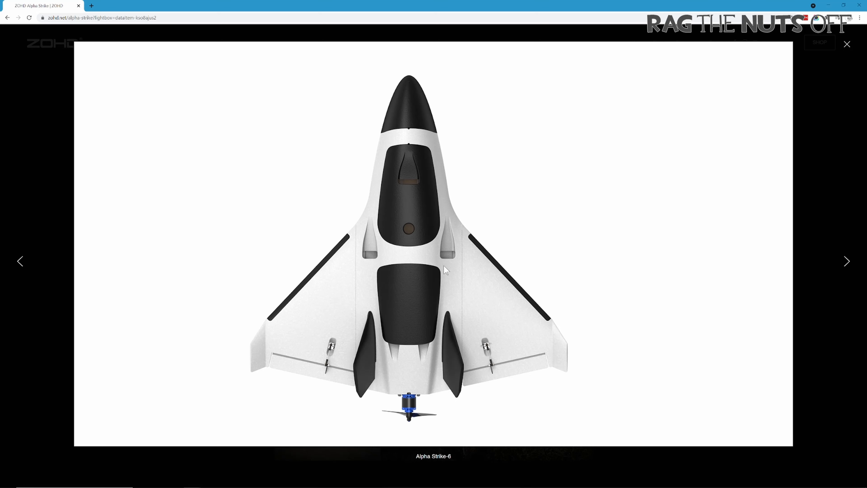
{"action": "left_click", "coordinate": [846, 44]}
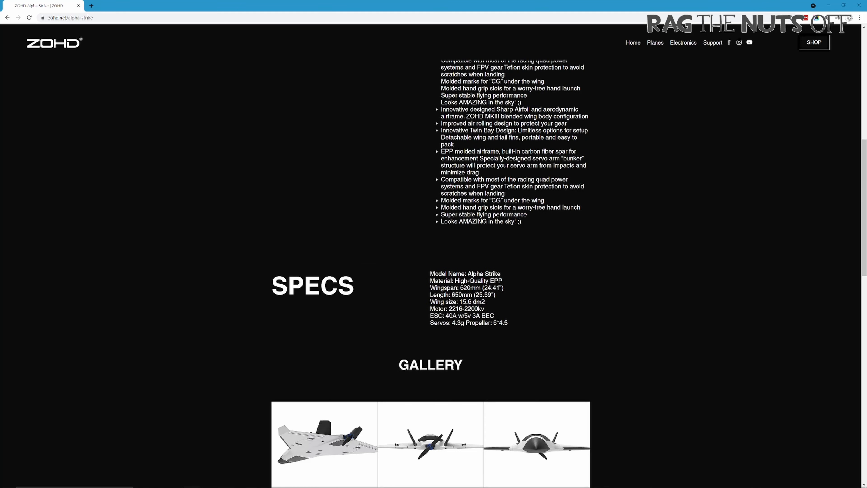
{"action": "scroll", "scroll_direction": "down", "scroll_amount": 3}
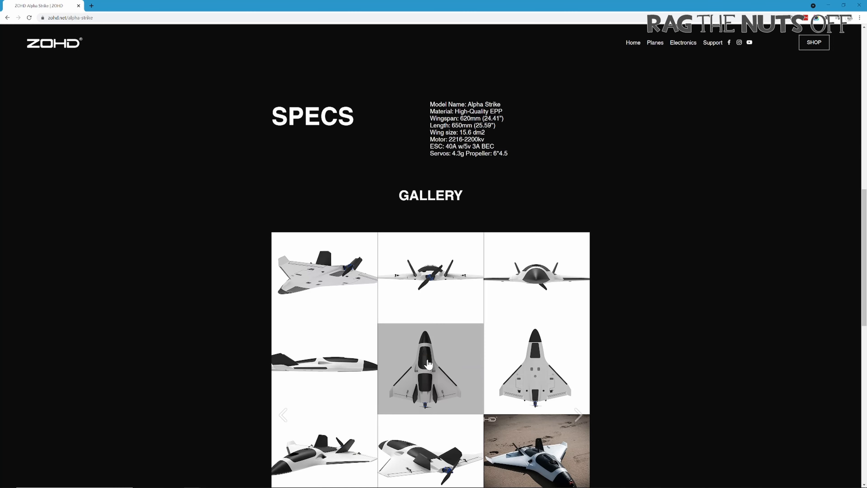
{"action": "left_click", "coordinate": [430, 368]}
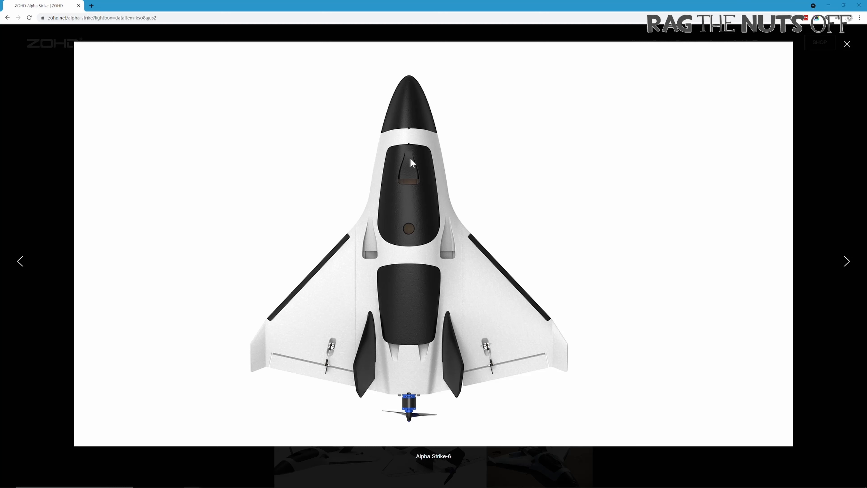
{"action": "mouse_move", "coordinate": [411, 71]}
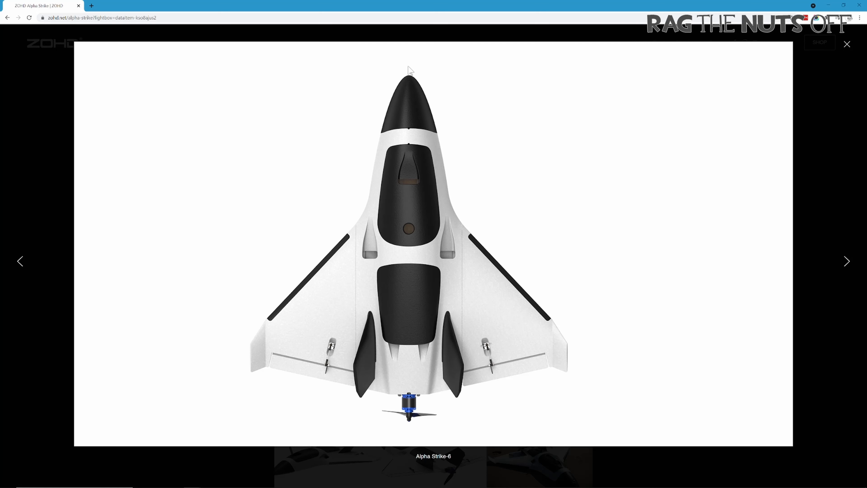
{"action": "mouse_move", "coordinate": [412, 378]}
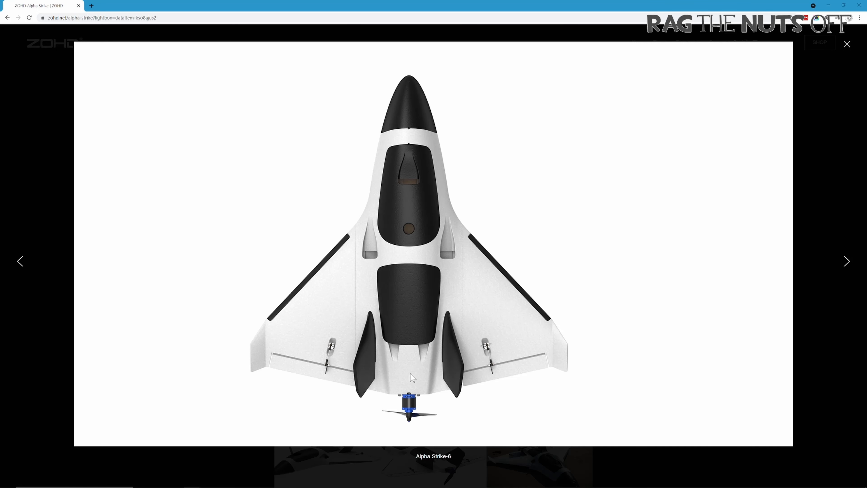
{"action": "key", "text": "alt+tab"}
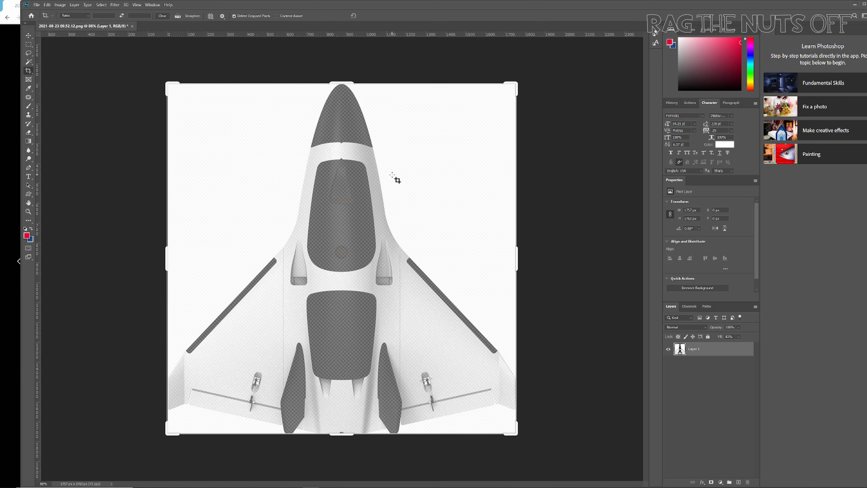
- Commit the crop to the plane and bring up Image Size, about 619.83 × 621.95 mm
{"action": "left_click", "coordinate": [59, 5]}
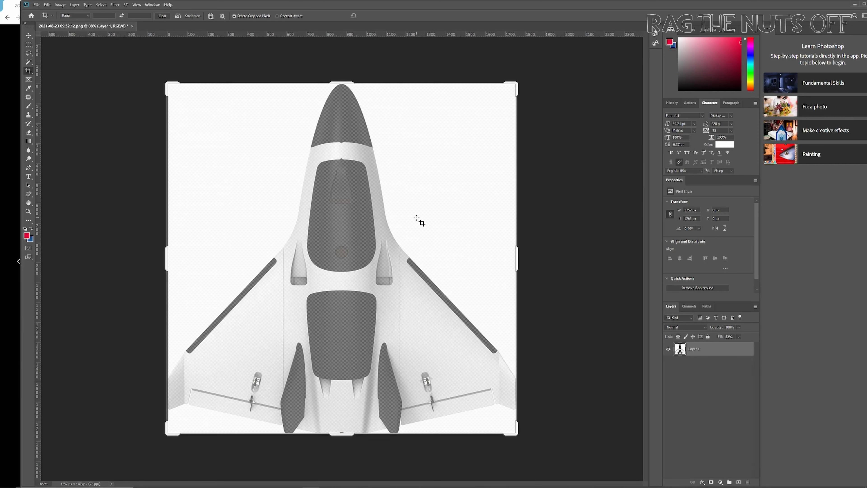
{"action": "left_click", "coordinate": [60, 4]}
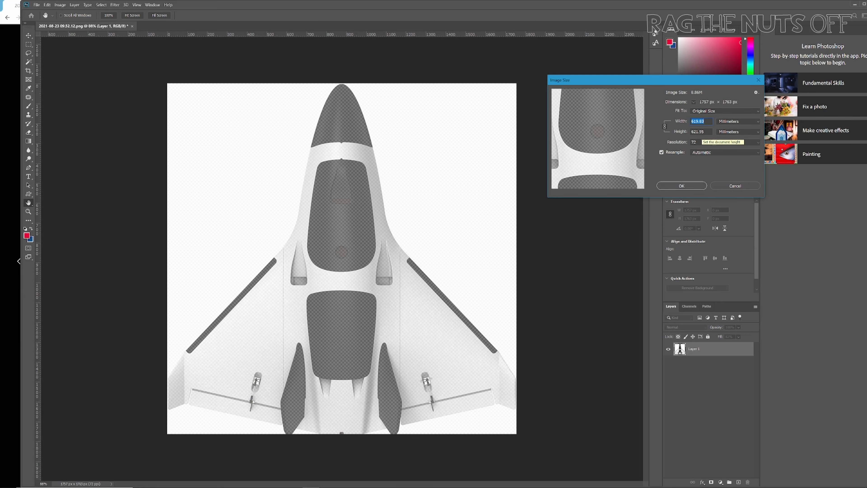
{"action": "left_click", "coordinate": [722, 142]}
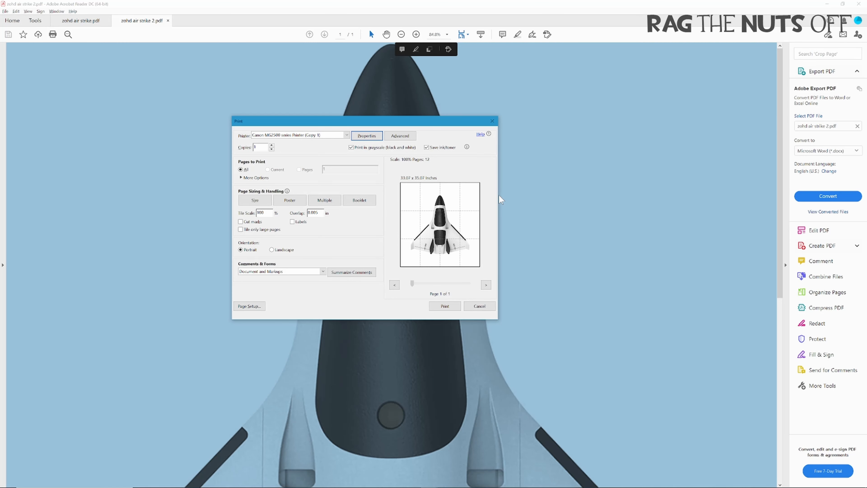
{"action": "mouse_move", "coordinate": [96, 25]}
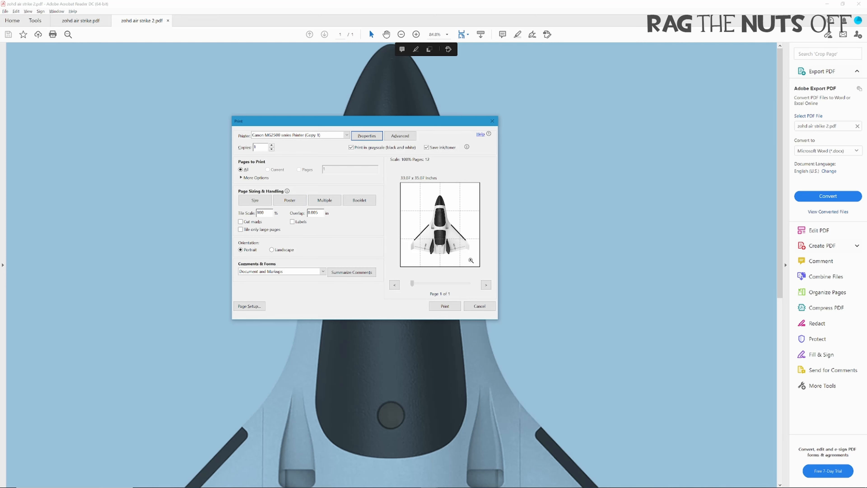
{"action": "mouse_move", "coordinate": [463, 259]}
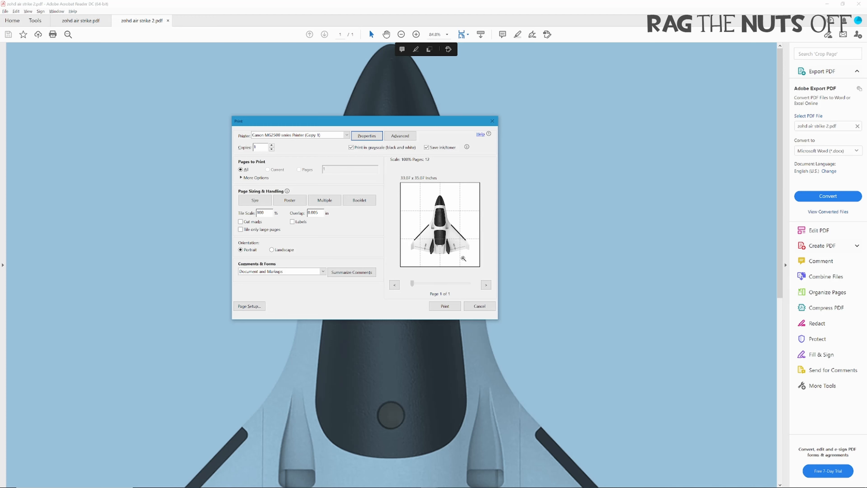
{"action": "mouse_move", "coordinate": [421, 203]}
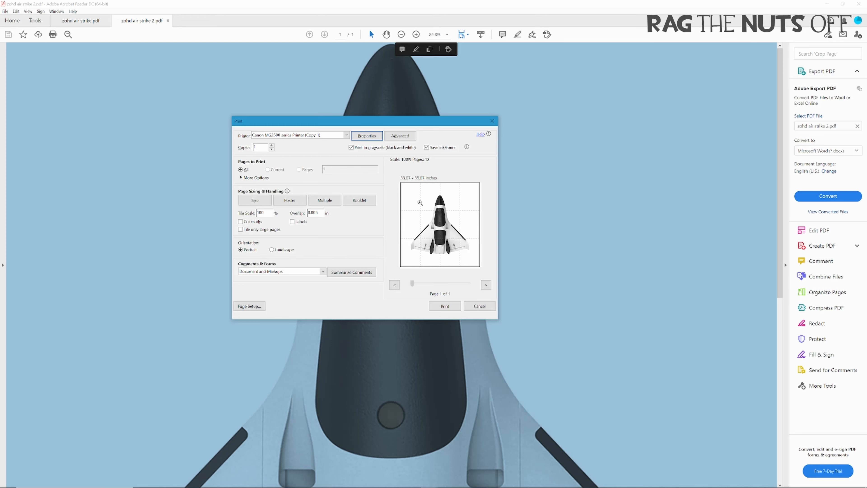
{"action": "mouse_move", "coordinate": [446, 246]}
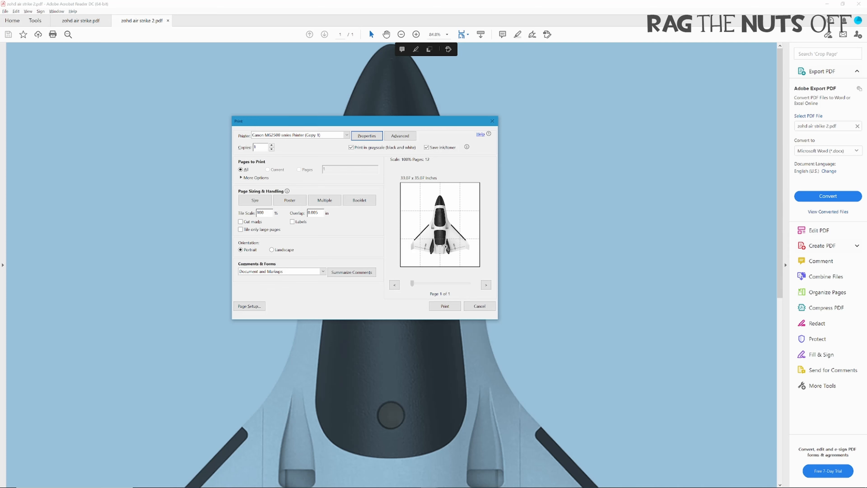
{"action": "mouse_move", "coordinate": [446, 246]}
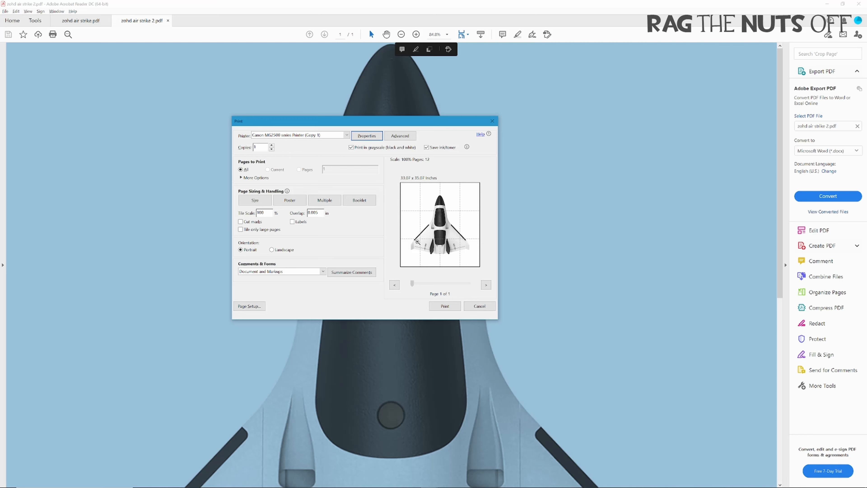
{"action": "mouse_move", "coordinate": [419, 237]}
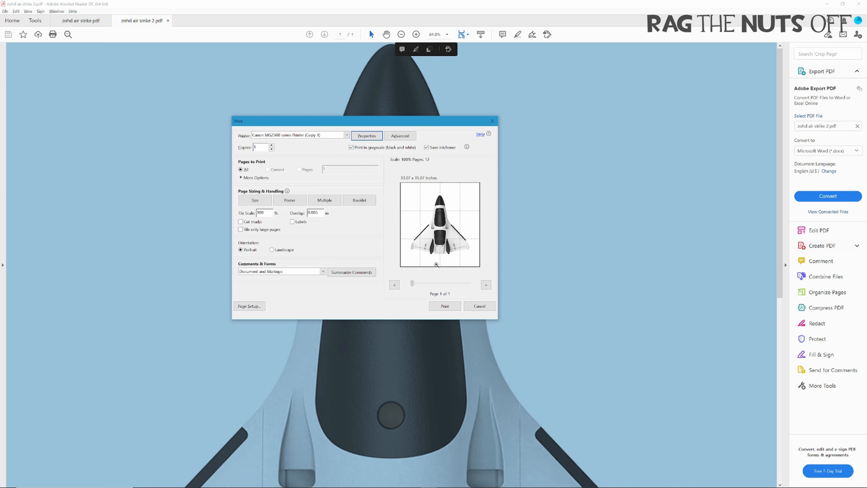
{"action": "mouse_move", "coordinate": [454, 246]}
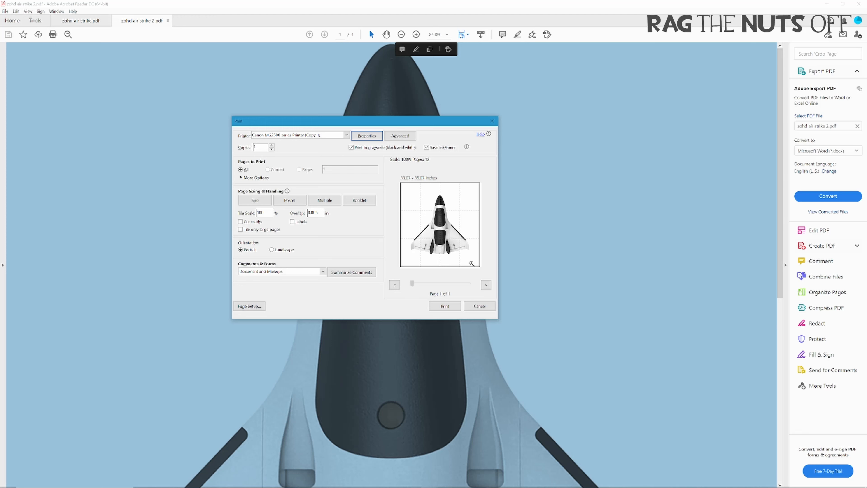
{"action": "mouse_move", "coordinate": [459, 215]}
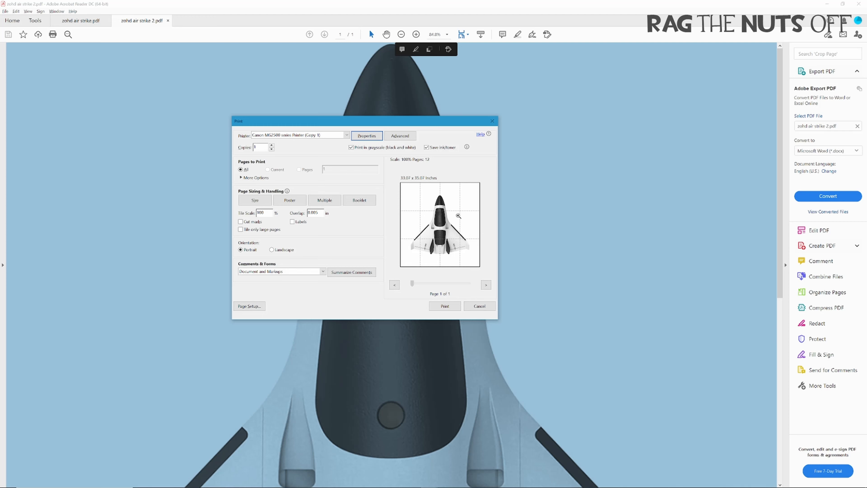
{"action": "mouse_move", "coordinate": [415, 247]}
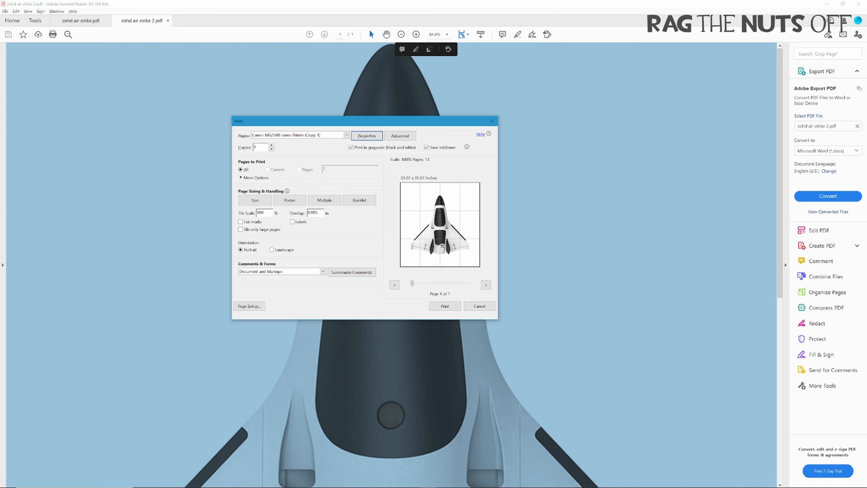
{"action": "mouse_move", "coordinate": [443, 247]}
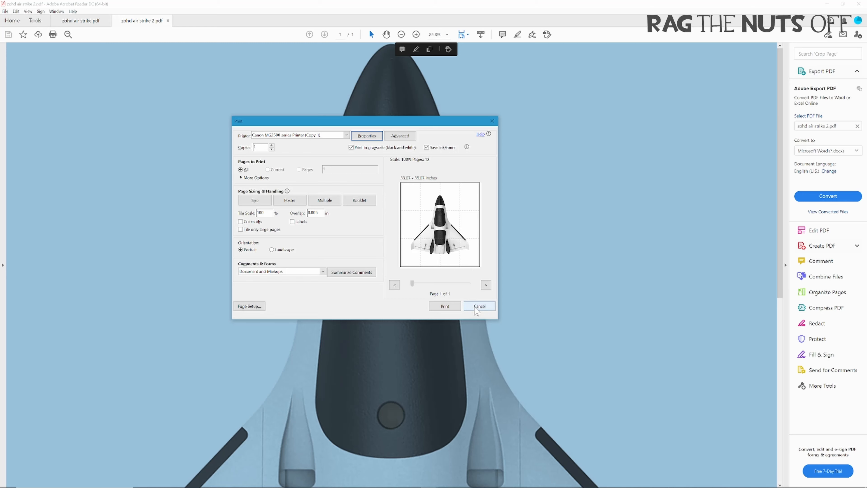
- Cancel the Print dialog after previewing the 12-page poster layout
{"action": "left_click", "coordinate": [478, 305]}
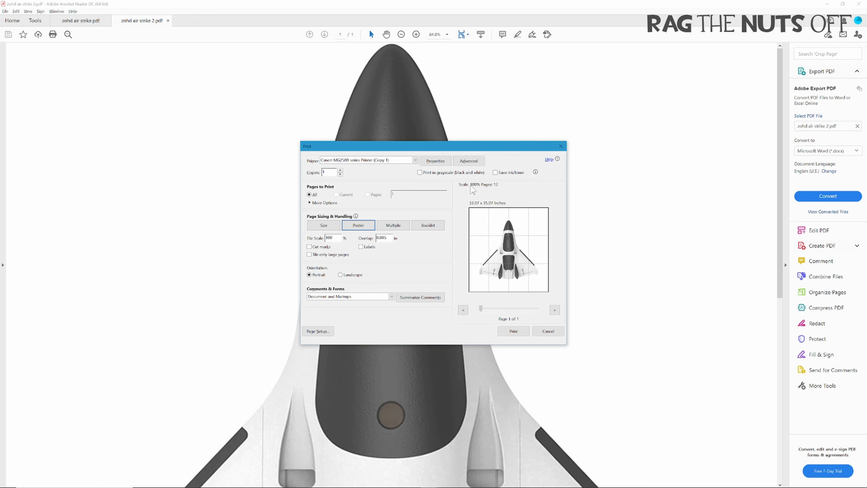
- Enable Save ink/toner and grayscale, review Advanced settings for the 12-page poster, then close Print
{"action": "left_click", "coordinate": [495, 172]}
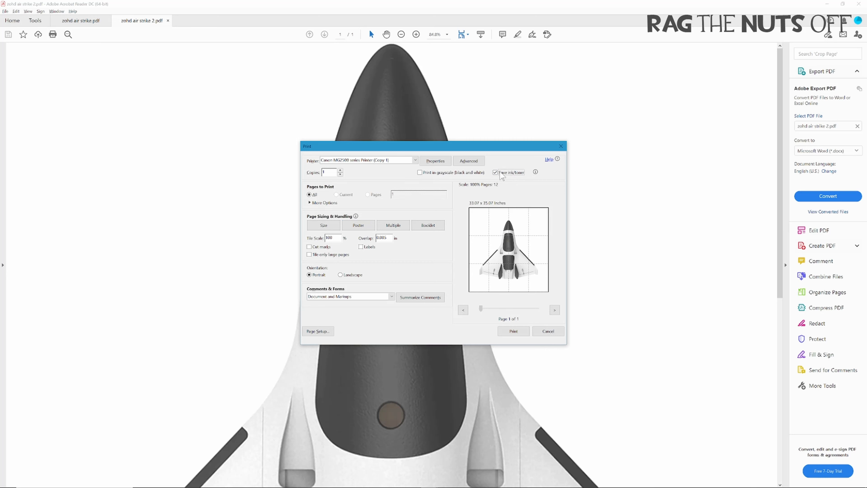
{"action": "left_click", "coordinate": [421, 172]}
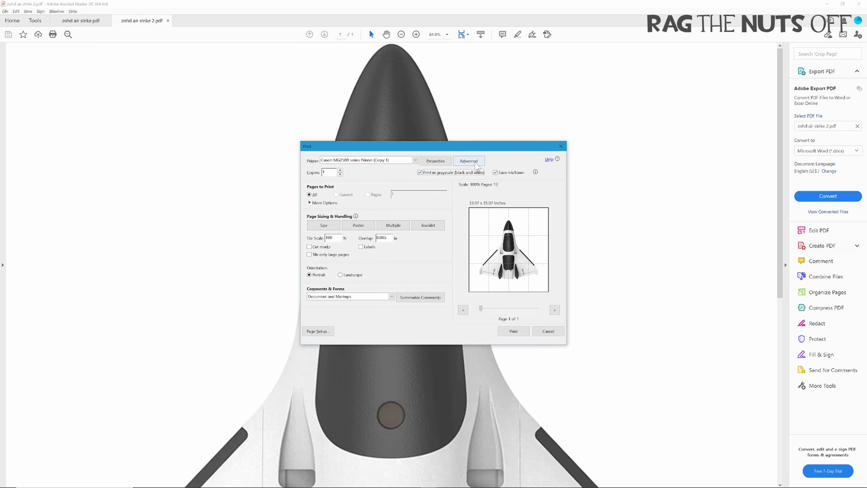
{"action": "left_click", "coordinate": [468, 160]}
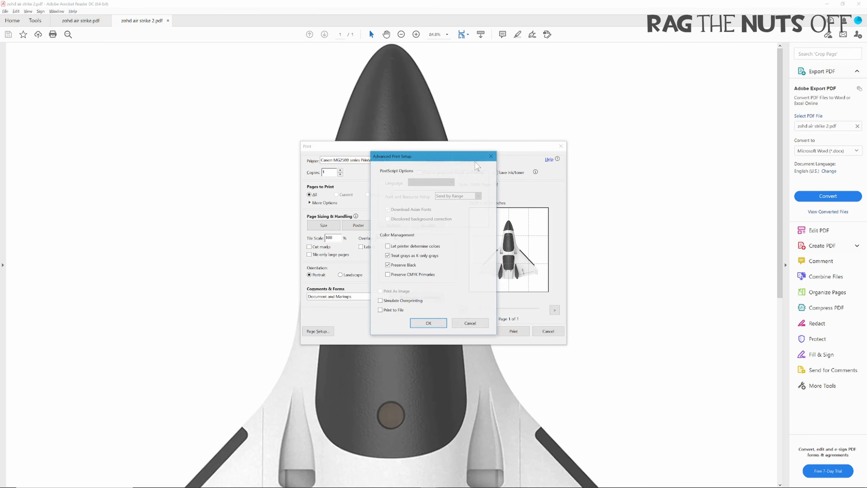
{"action": "left_click", "coordinate": [428, 323]}
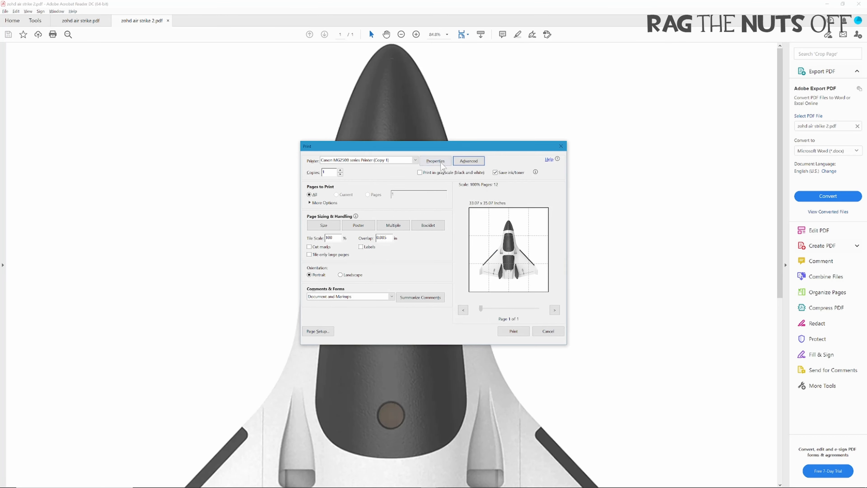
{"action": "left_click", "coordinate": [434, 160]}
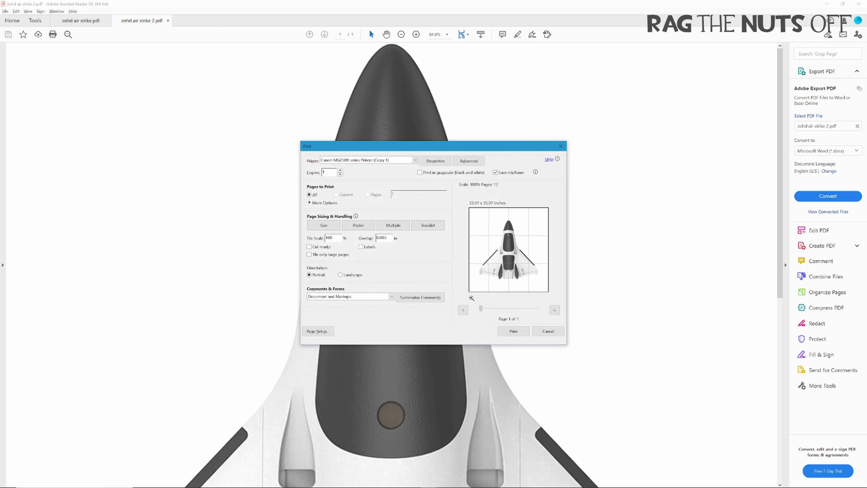
{"action": "mouse_move", "coordinate": [517, 275]}
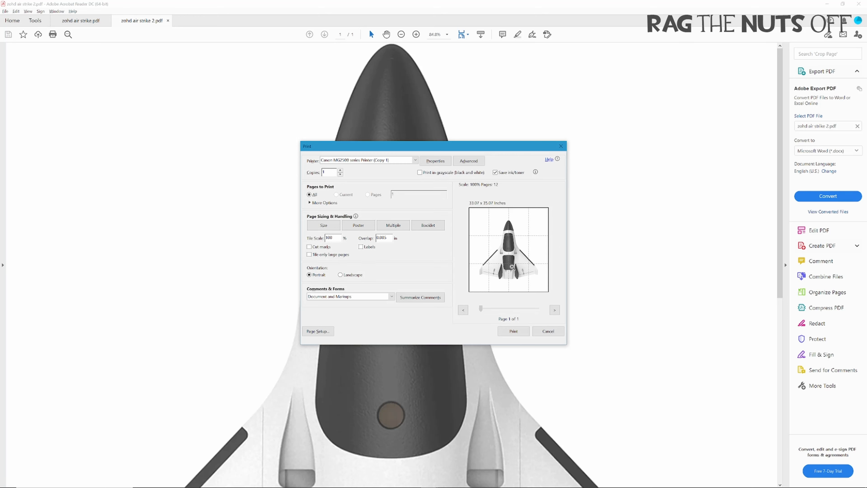
{"action": "mouse_move", "coordinate": [515, 270]}
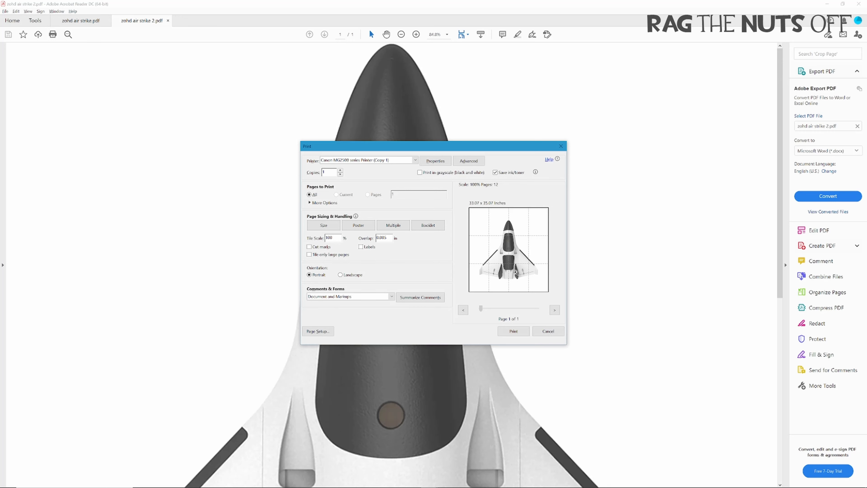
{"action": "left_click", "coordinate": [547, 331]}
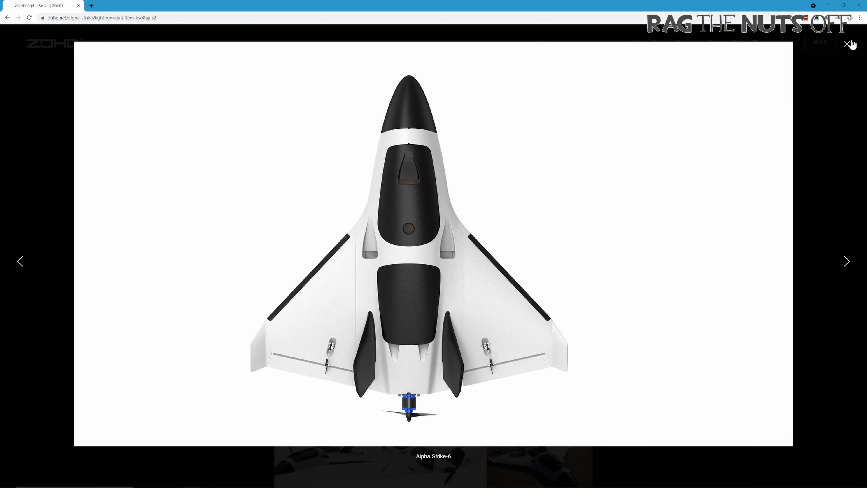
- Step through the gallery to Alpha Strike-8, close the lightbox and scroll back to the page top
{"action": "left_click", "coordinate": [846, 260]}
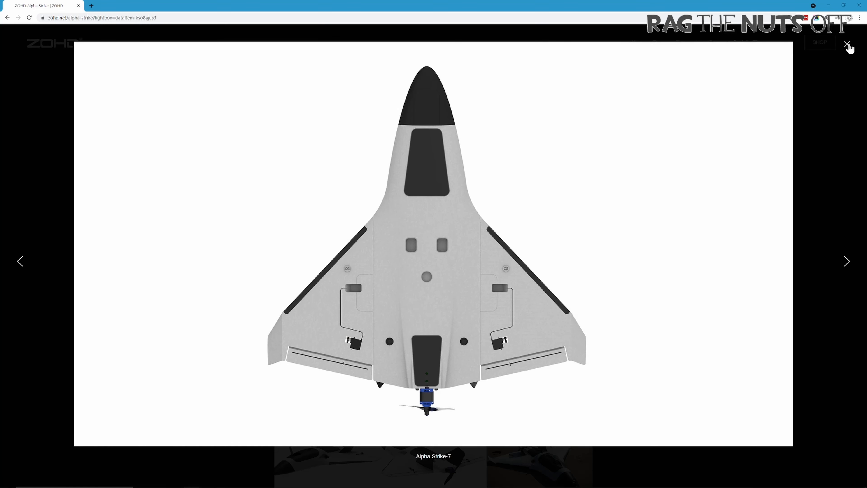
{"action": "left_click", "coordinate": [847, 261]}
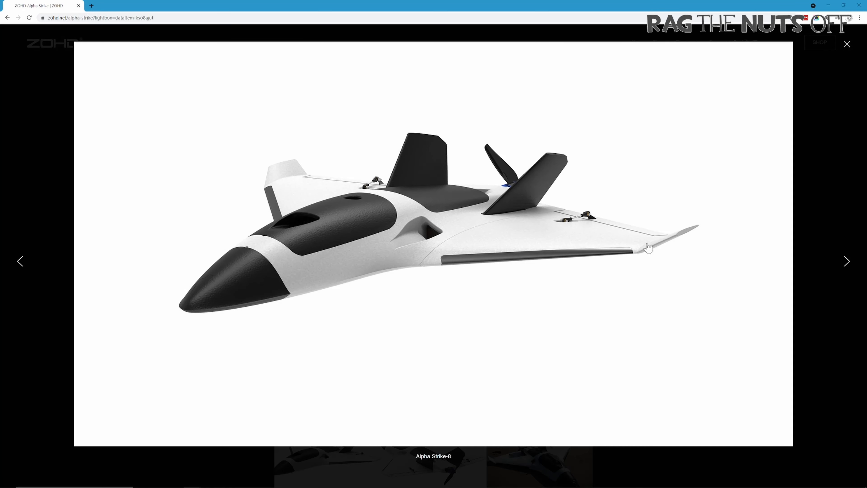
{"action": "left_click", "coordinate": [846, 44]}
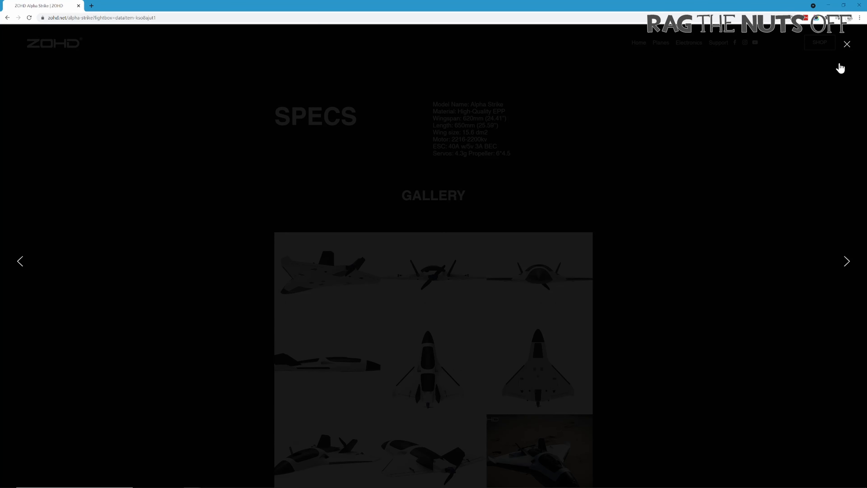
{"action": "left_click", "coordinate": [846, 44]}
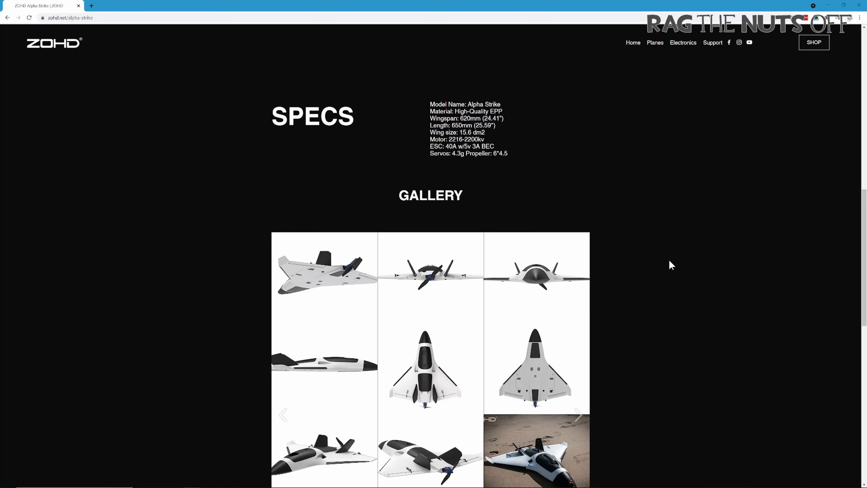
{"action": "scroll", "scroll_direction": "up", "scroll_amount": 3}
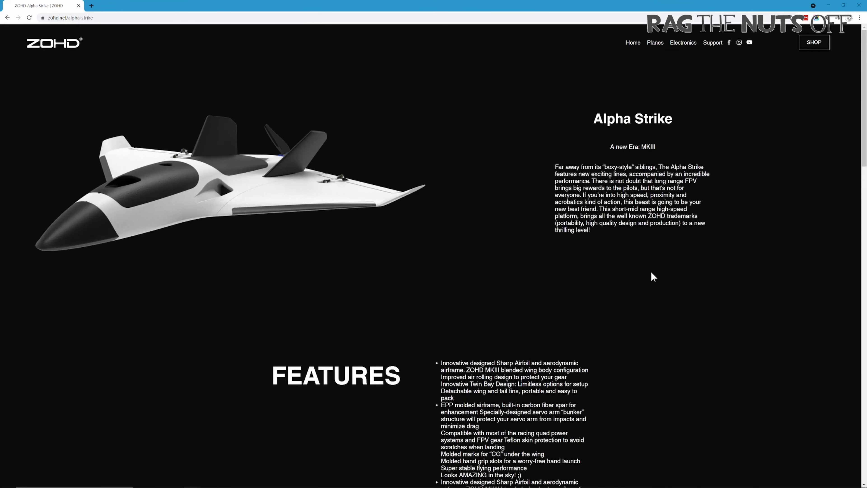
{"action": "mouse_move", "coordinate": [647, 276]}
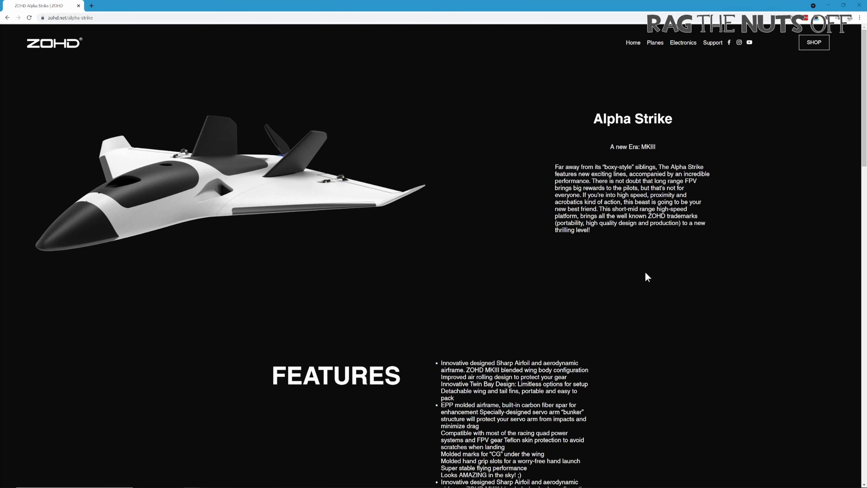